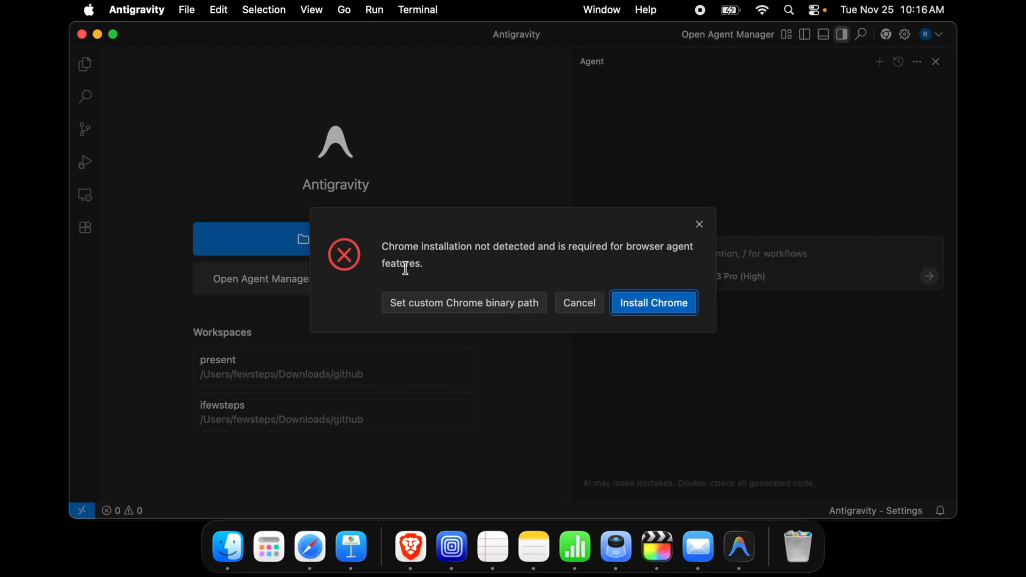
{"action": "mouse_move", "coordinate": [403, 265]}
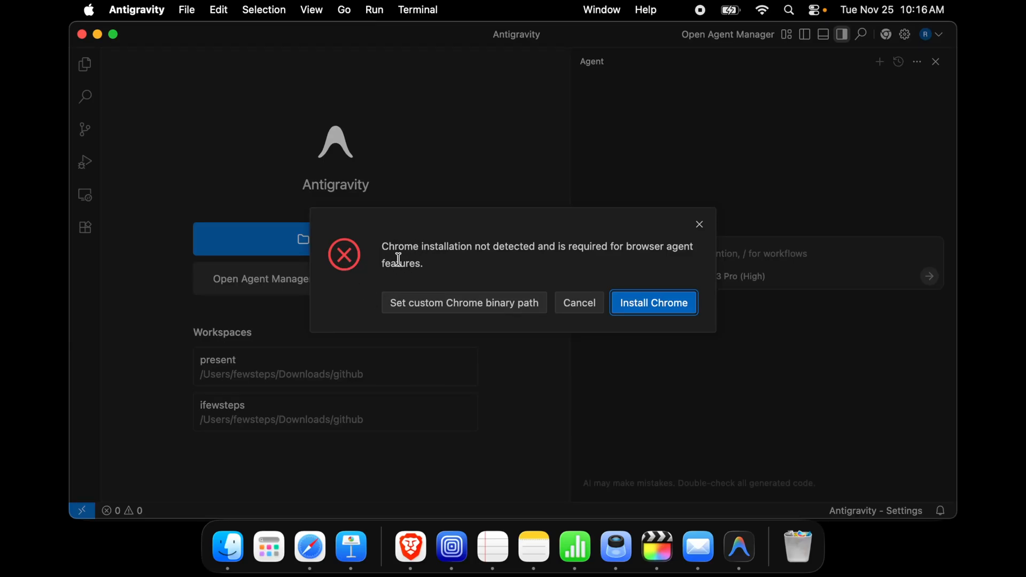
{"action": "mouse_move", "coordinate": [545, 262]}
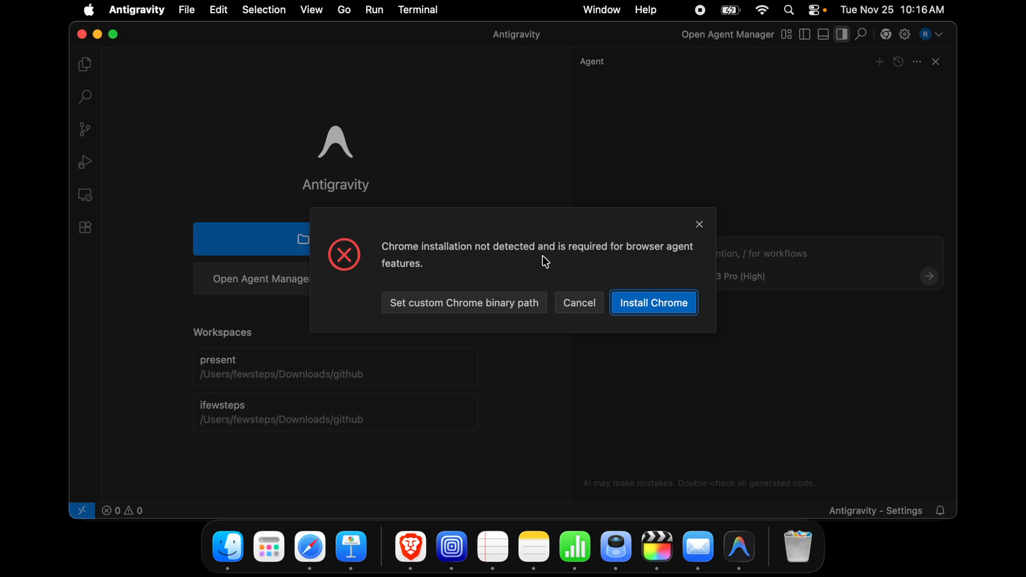
{"action": "mouse_move", "coordinate": [404, 260]}
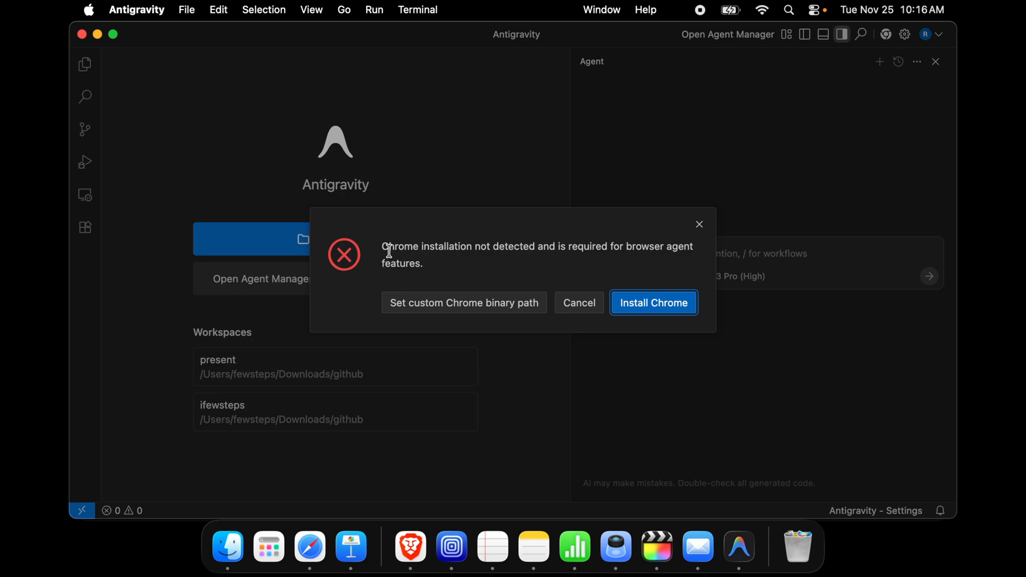
{"action": "mouse_move", "coordinate": [524, 181]}
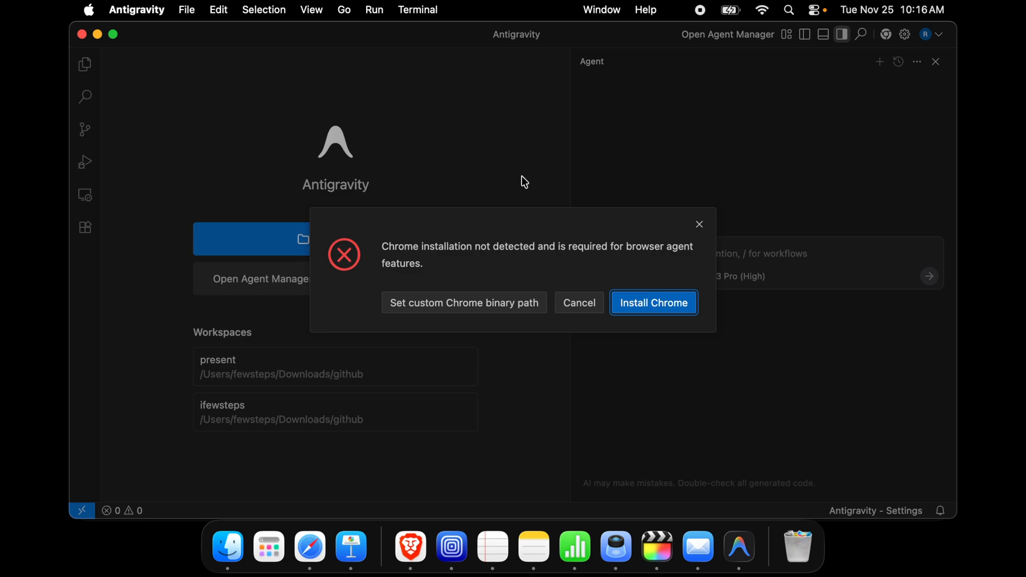
{"action": "mouse_move", "coordinate": [504, 179]}
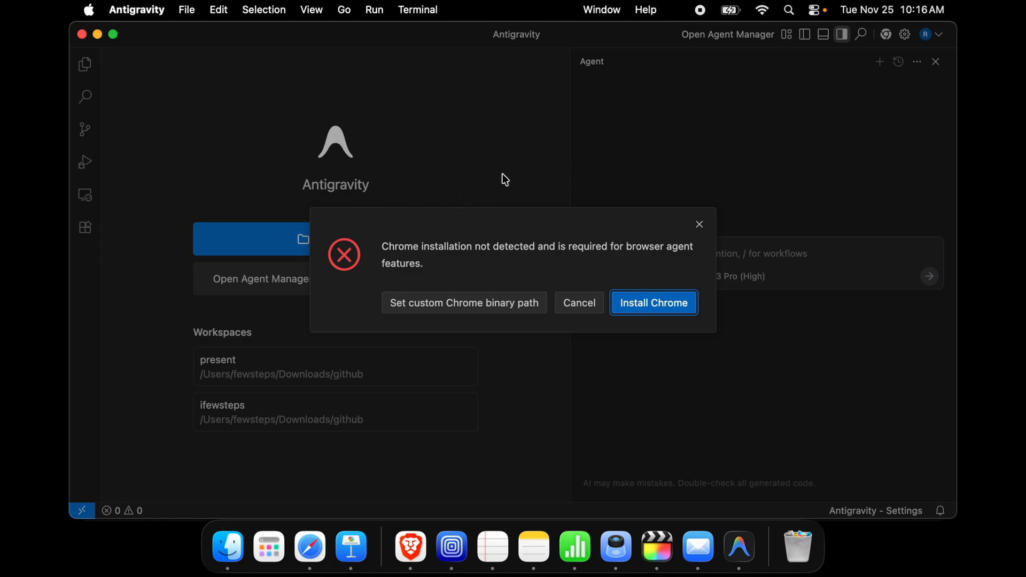
{"action": "mouse_move", "coordinate": [478, 196]}
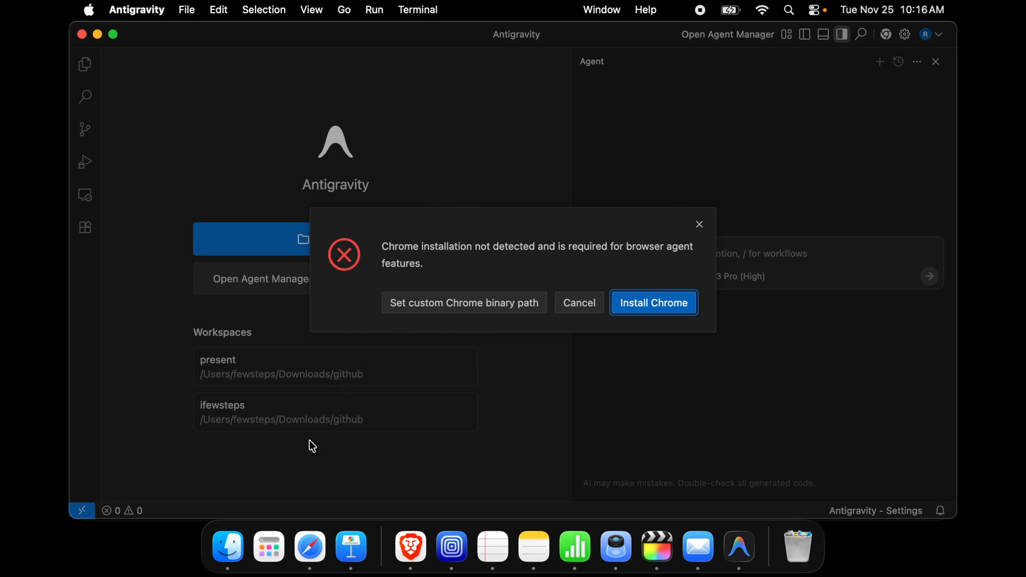
{"action": "mouse_move", "coordinate": [432, 190]}
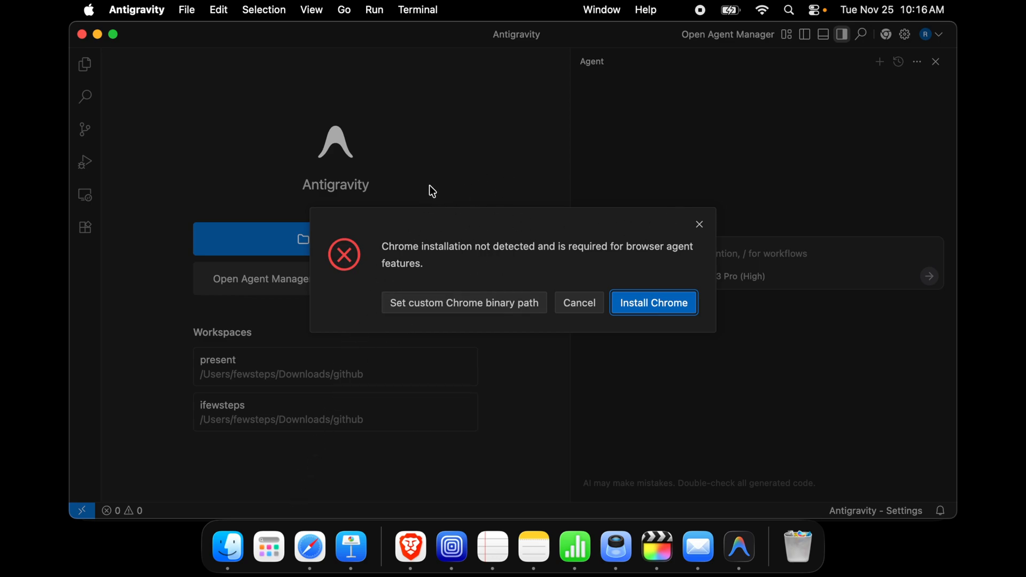
{"action": "mouse_move", "coordinate": [411, 545]}
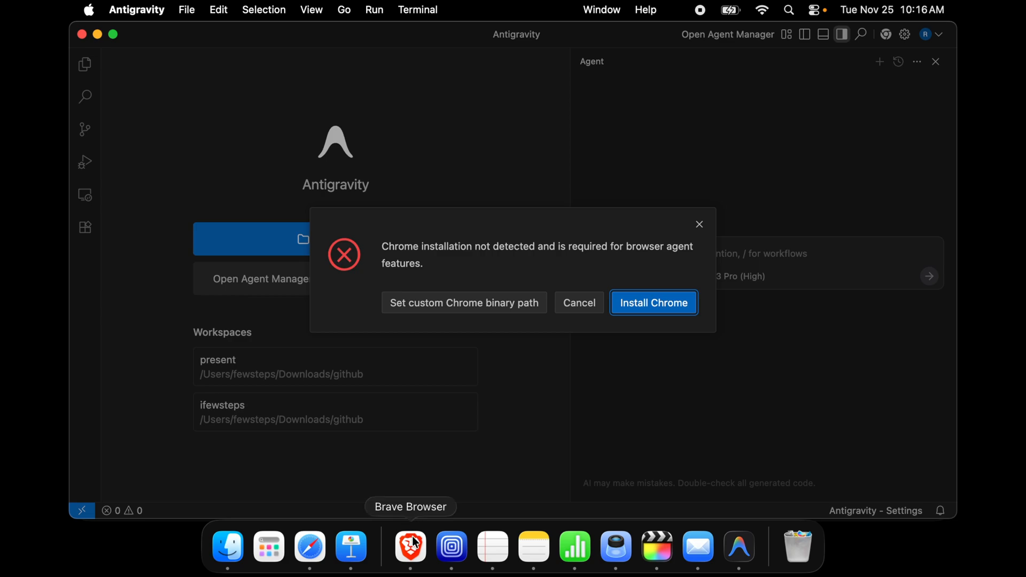
- Dismiss Antigravity's missing-Chrome alert to reveal the welcome screen and workspace list
{"action": "left_click", "coordinate": [578, 303]}
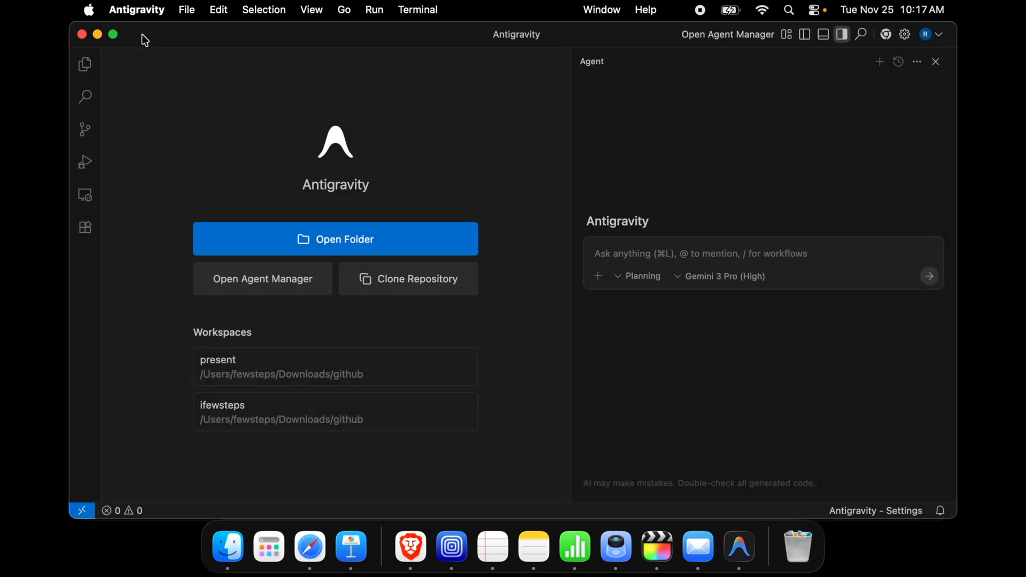
{"action": "mouse_move", "coordinate": [227, 155]}
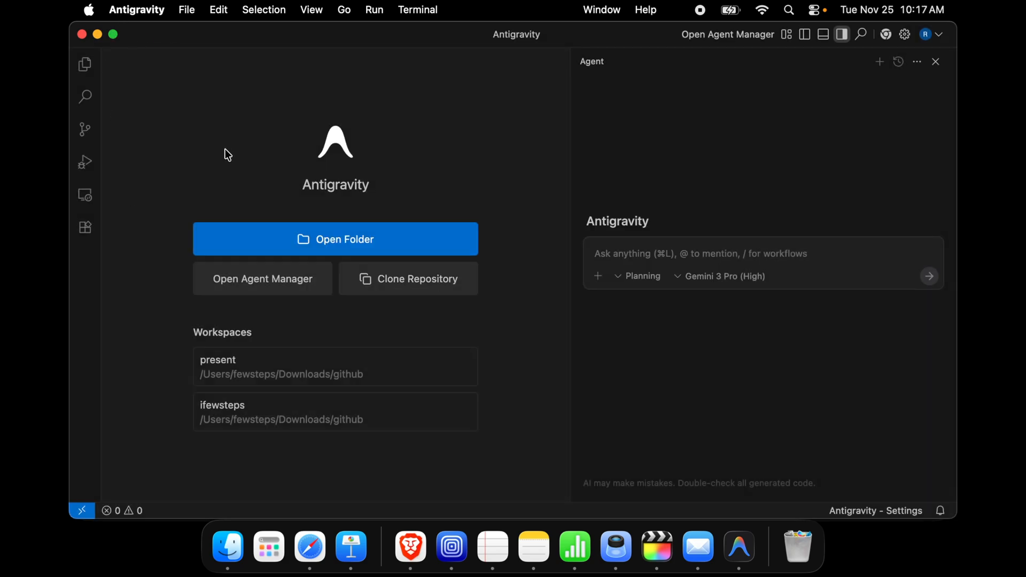
{"action": "mouse_move", "coordinate": [208, 172]}
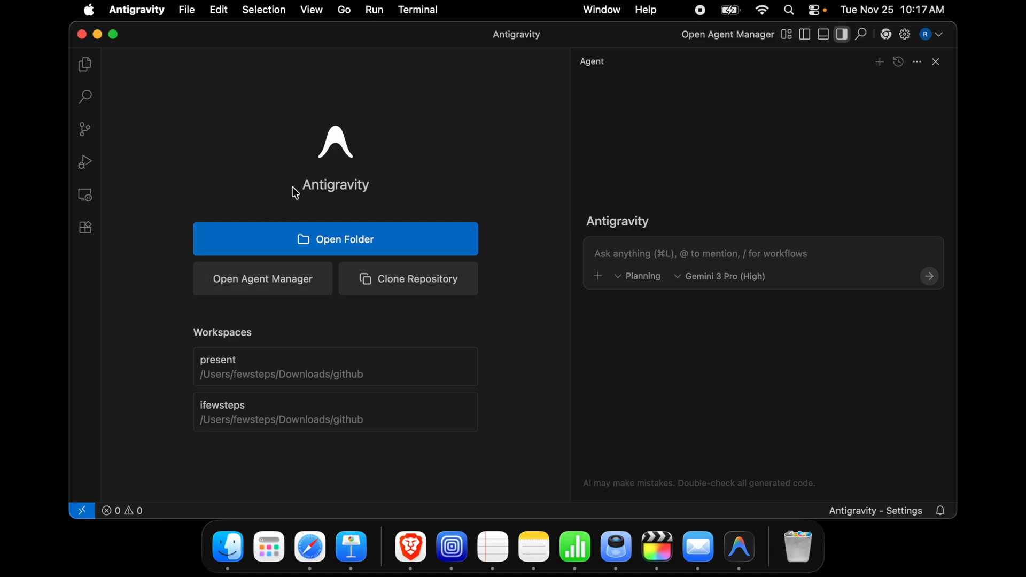
{"action": "mouse_move", "coordinate": [495, 332]}
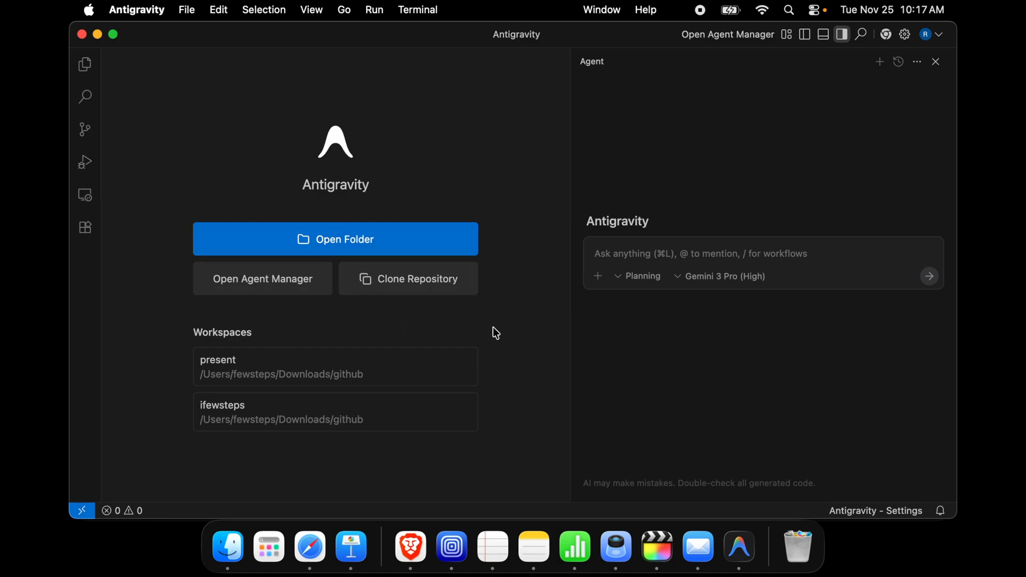
{"action": "mouse_move", "coordinate": [495, 456]}
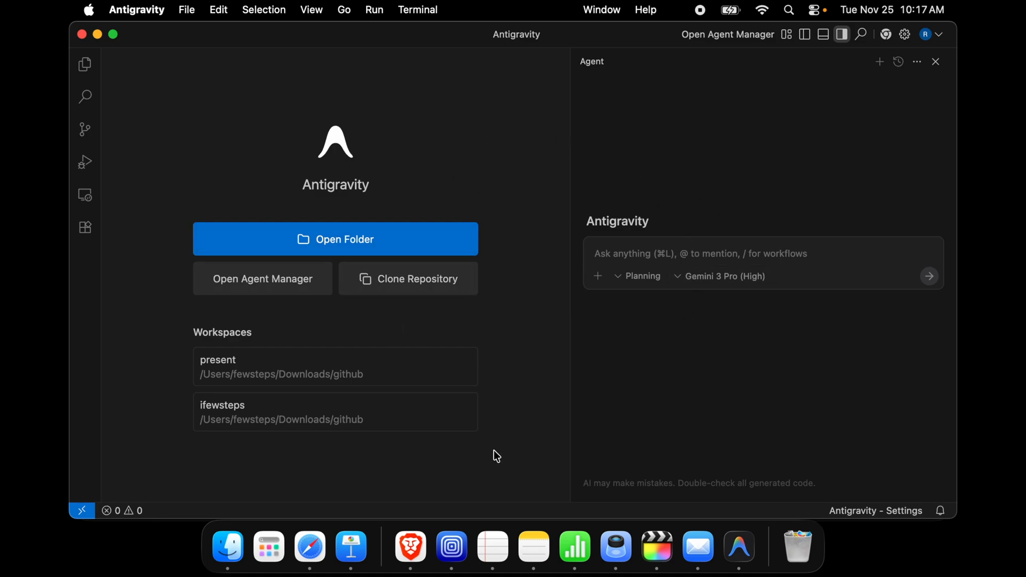
{"action": "mouse_move", "coordinate": [400, 222]}
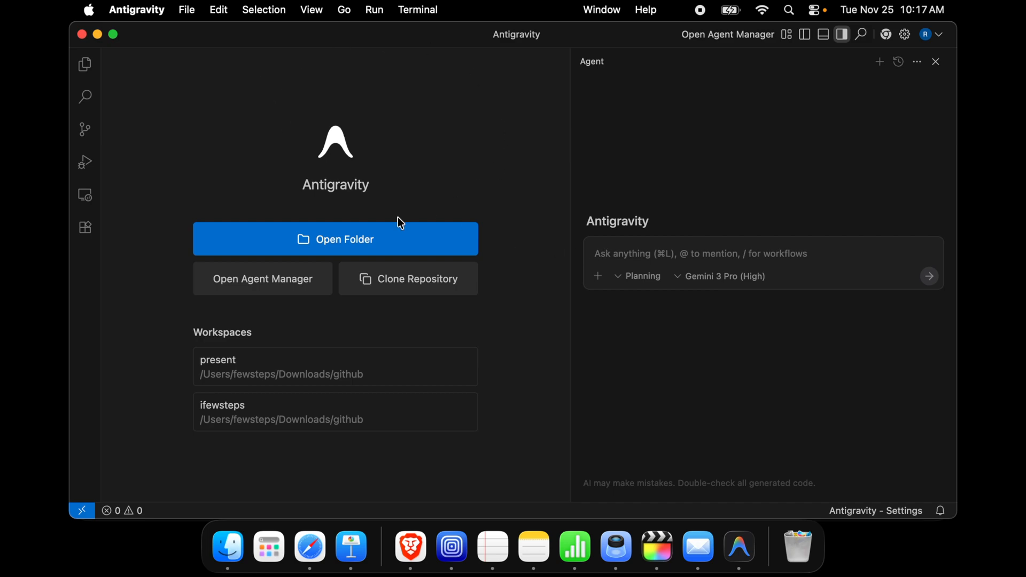
{"action": "mouse_move", "coordinate": [609, 128]}
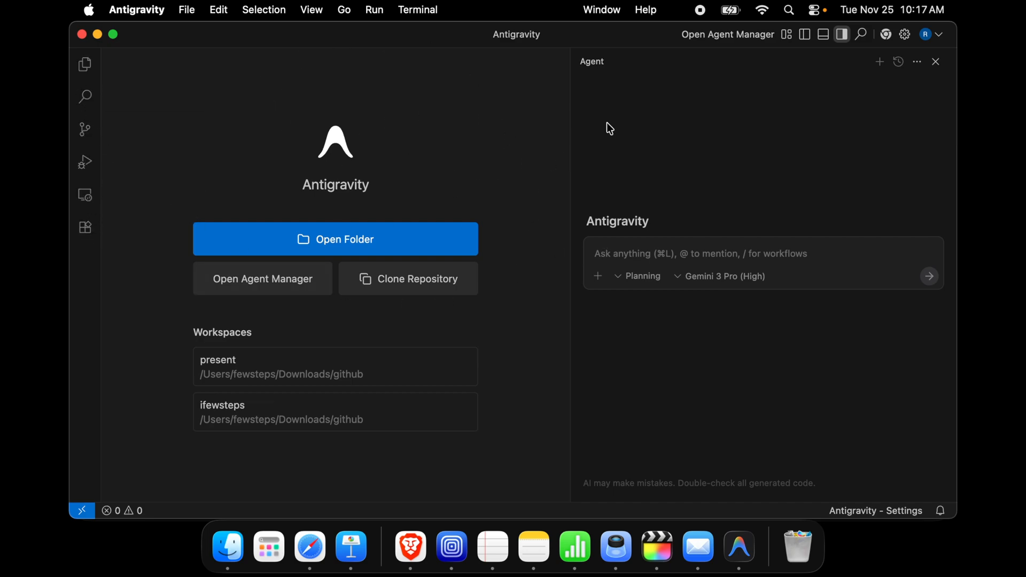
{"action": "mouse_move", "coordinate": [886, 34]}
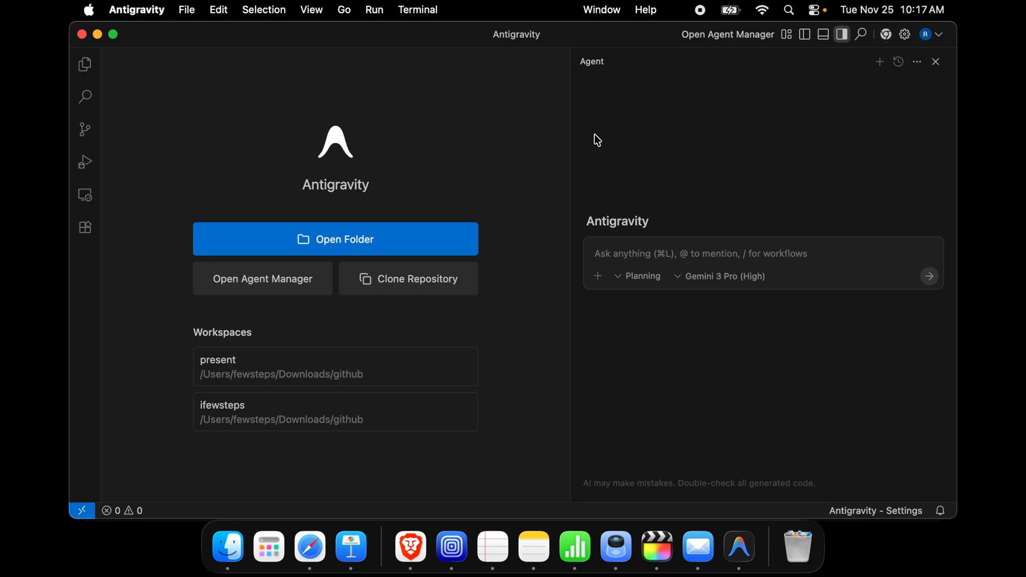
{"action": "mouse_move", "coordinate": [533, 187]}
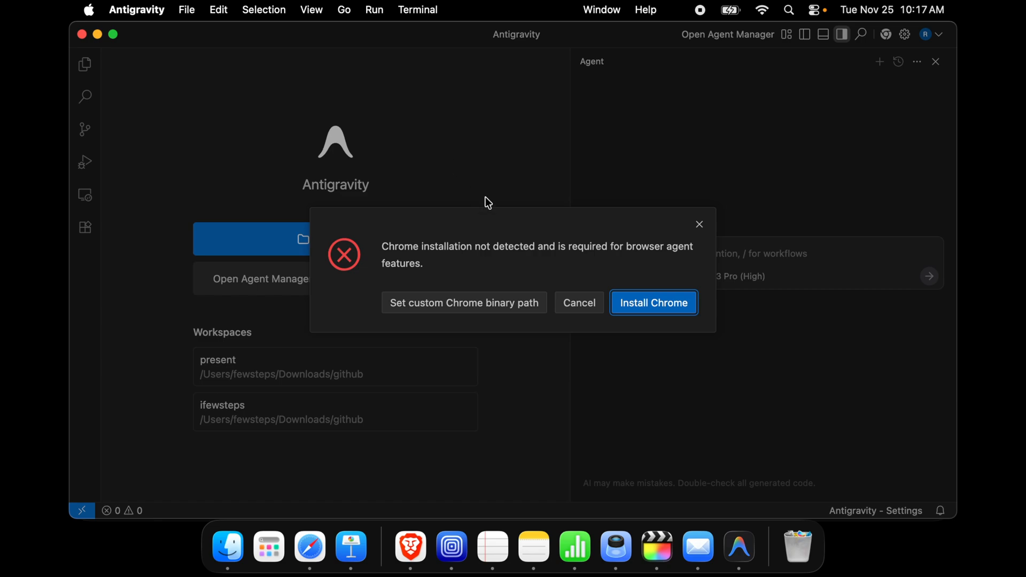
{"action": "mouse_move", "coordinate": [364, 260]}
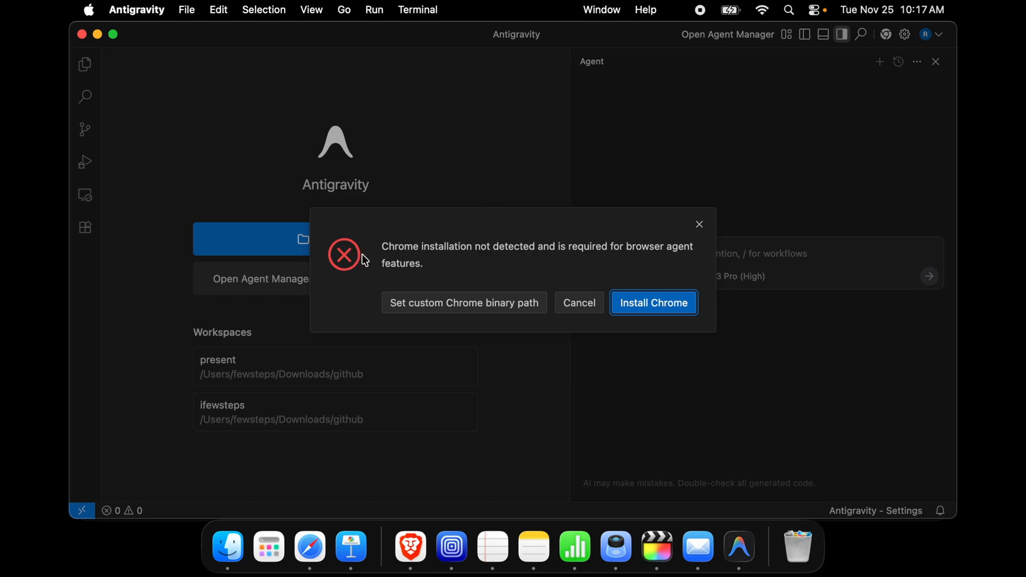
{"action": "mouse_move", "coordinate": [508, 349]}
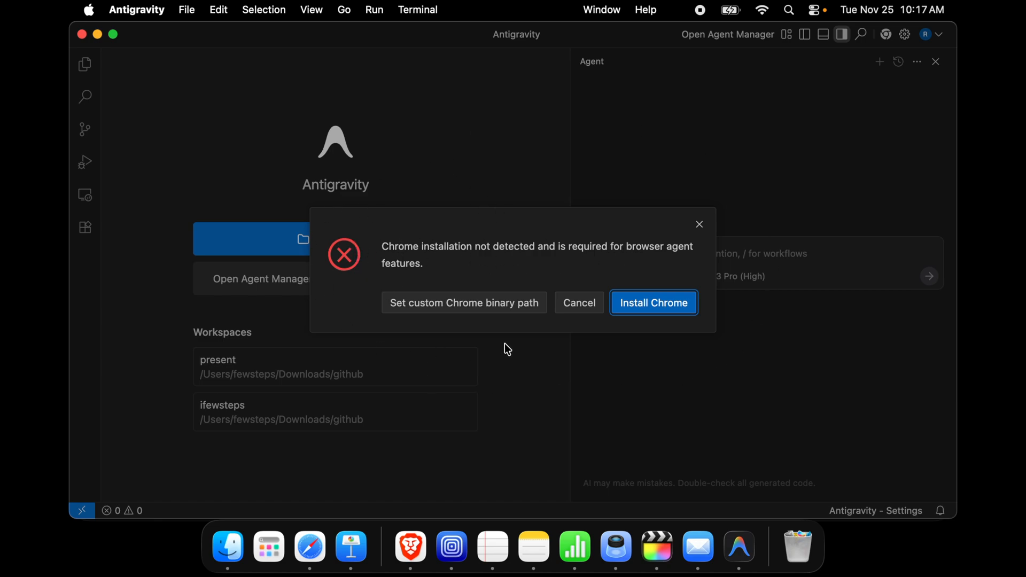
{"action": "mouse_move", "coordinate": [360, 256]}
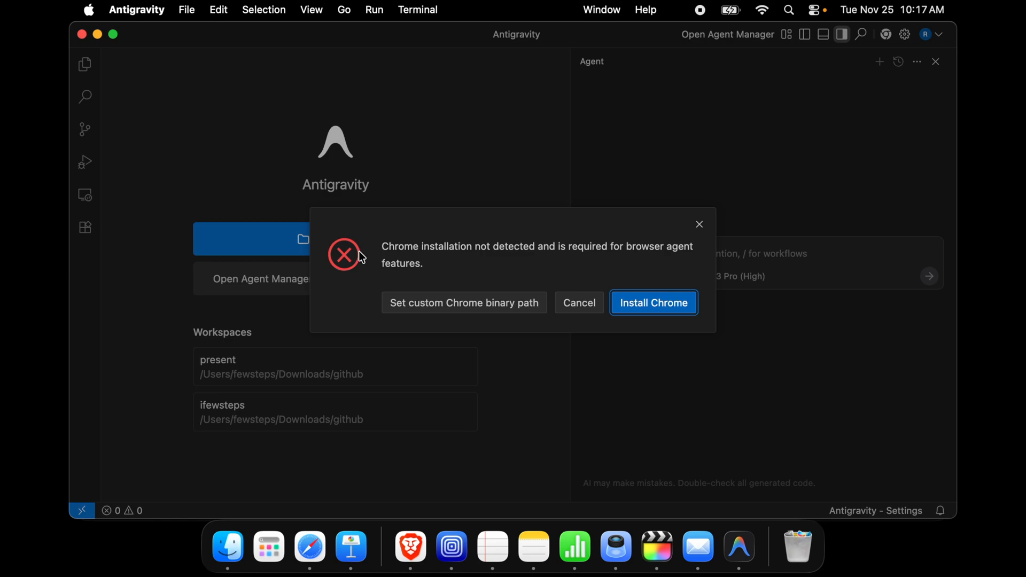
{"action": "mouse_move", "coordinate": [411, 260]}
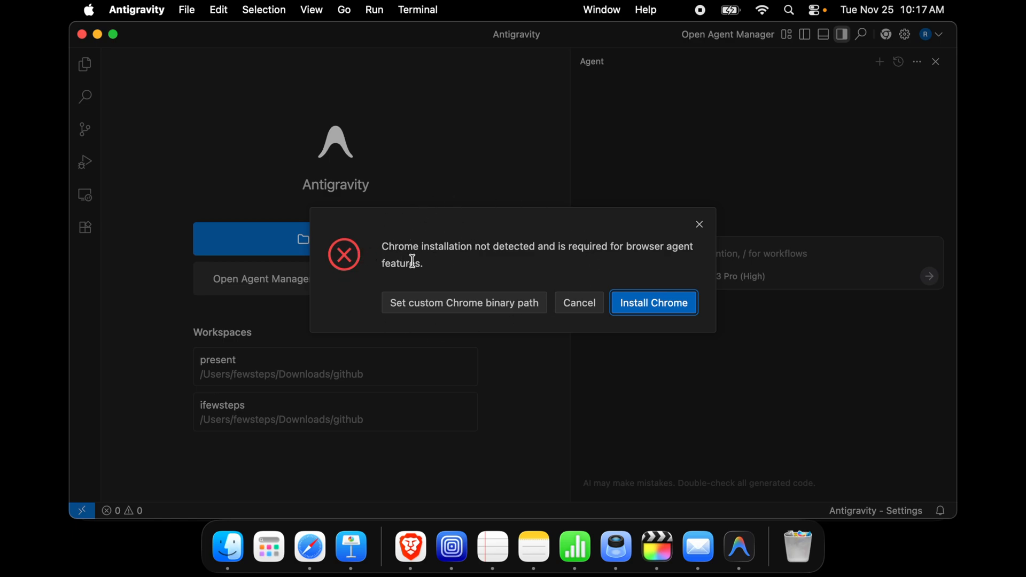
{"action": "mouse_move", "coordinate": [408, 249]}
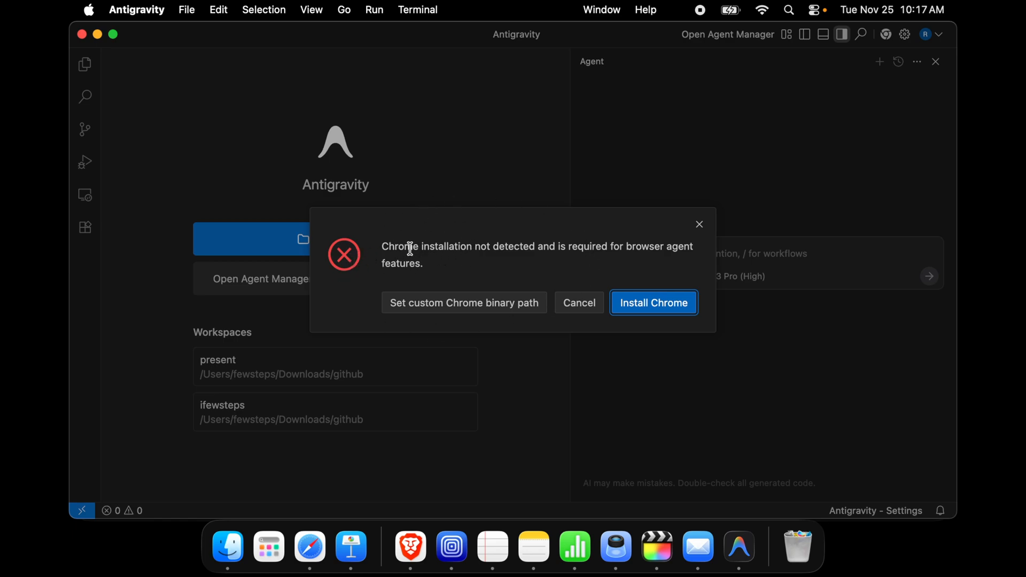
{"action": "mouse_move", "coordinate": [378, 250]}
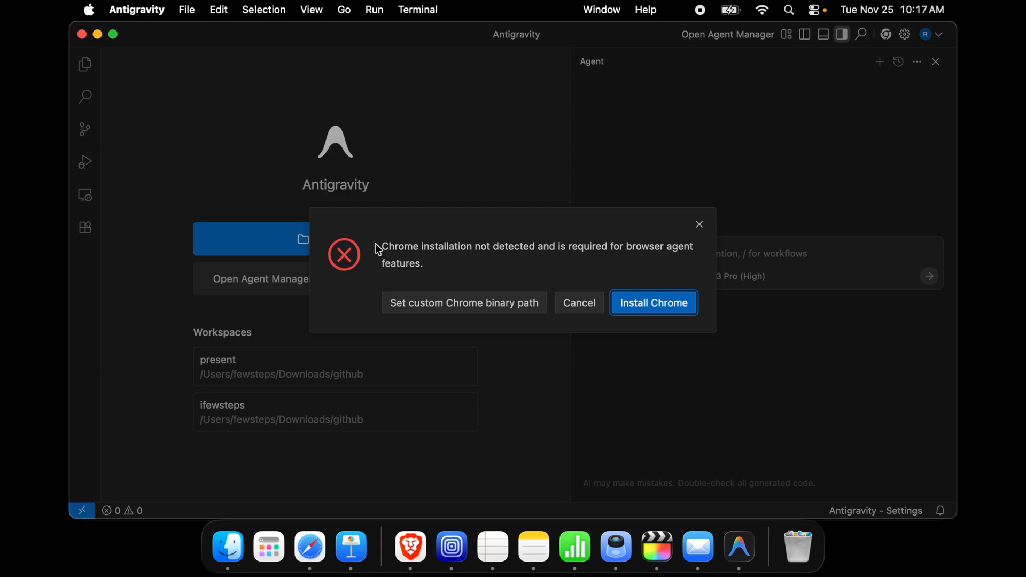
{"action": "mouse_move", "coordinate": [436, 237]}
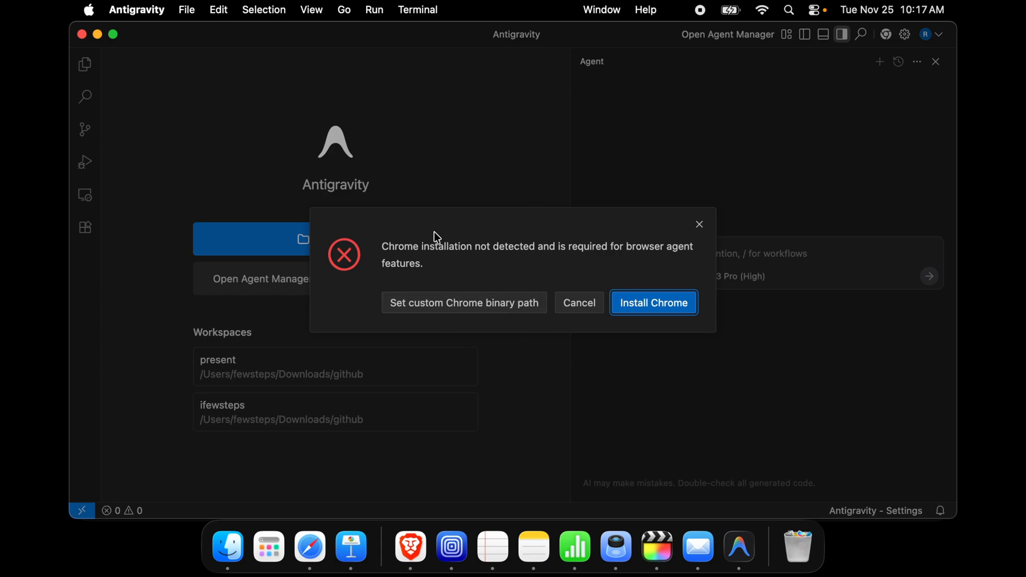
{"action": "mouse_move", "coordinate": [376, 262]}
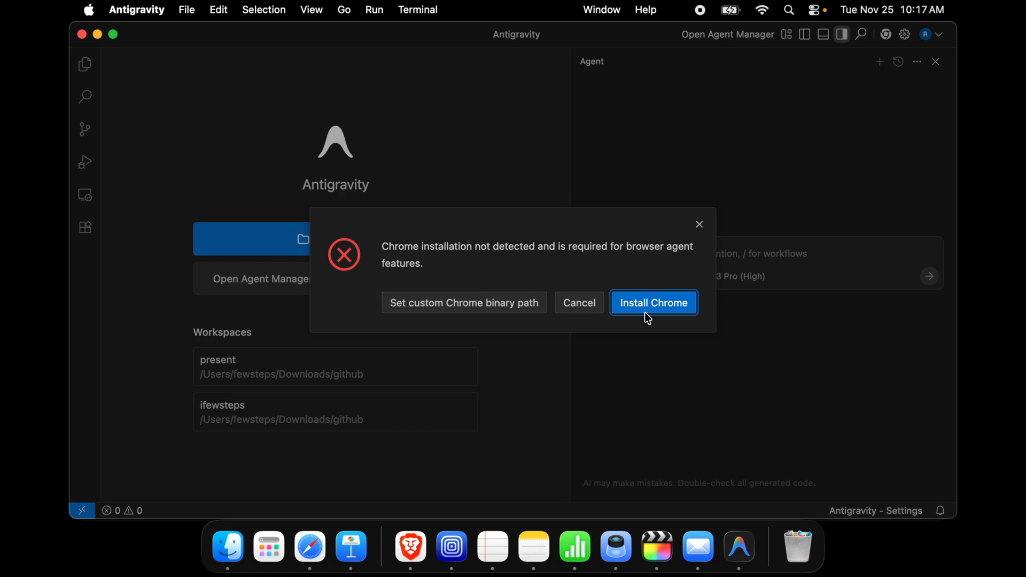
{"action": "mouse_move", "coordinate": [654, 311]}
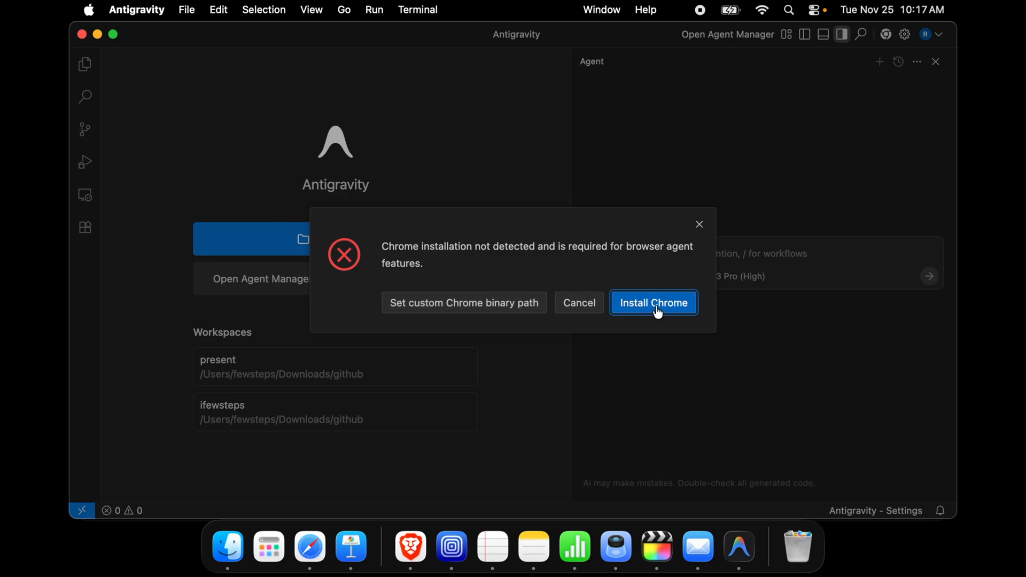
{"action": "mouse_move", "coordinate": [455, 399]}
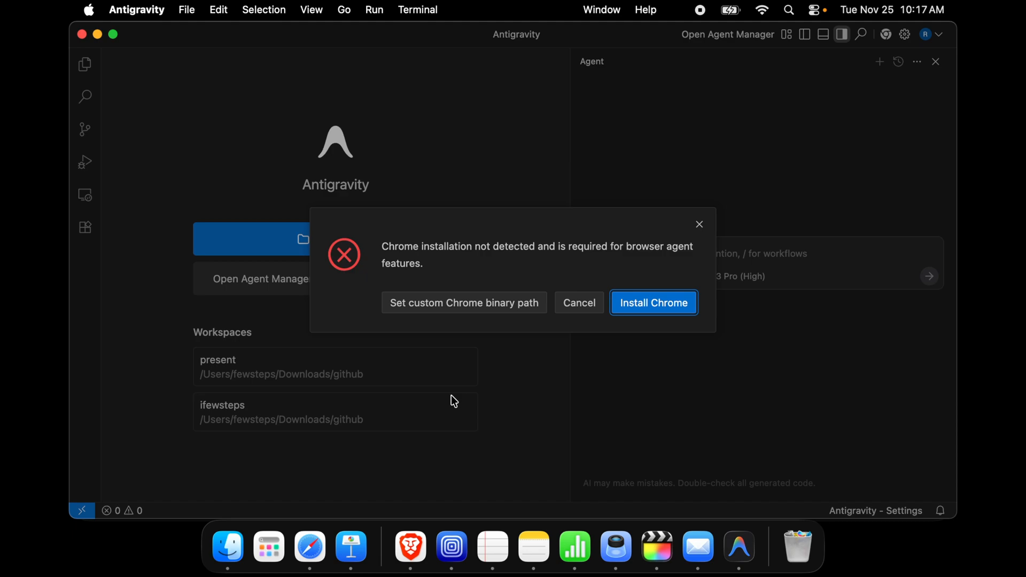
{"action": "mouse_move", "coordinate": [665, 327]}
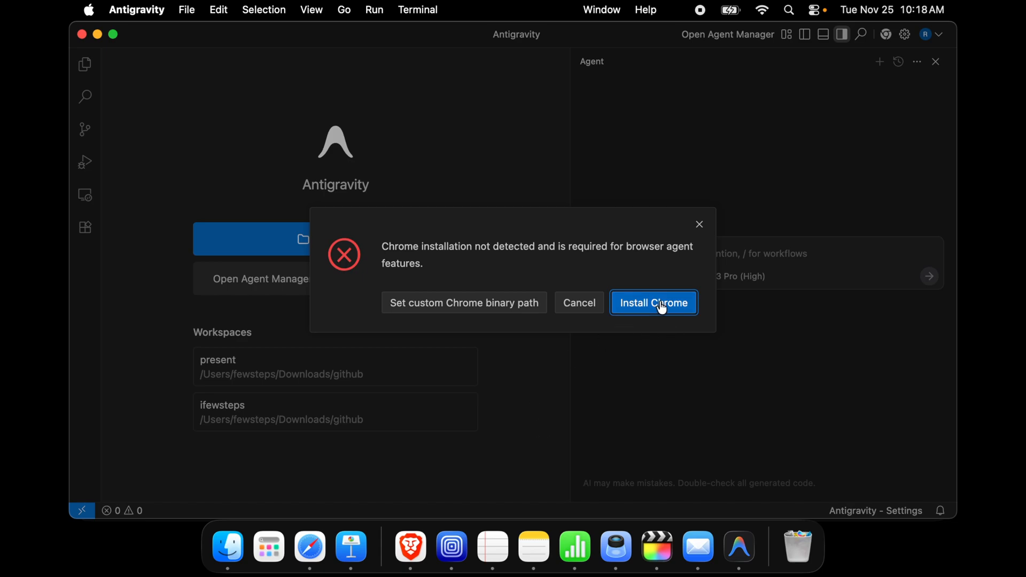
- Download Chrome for macOS from google.com in Safari, allowing downloads from google.com
{"action": "left_click", "coordinate": [653, 303]}
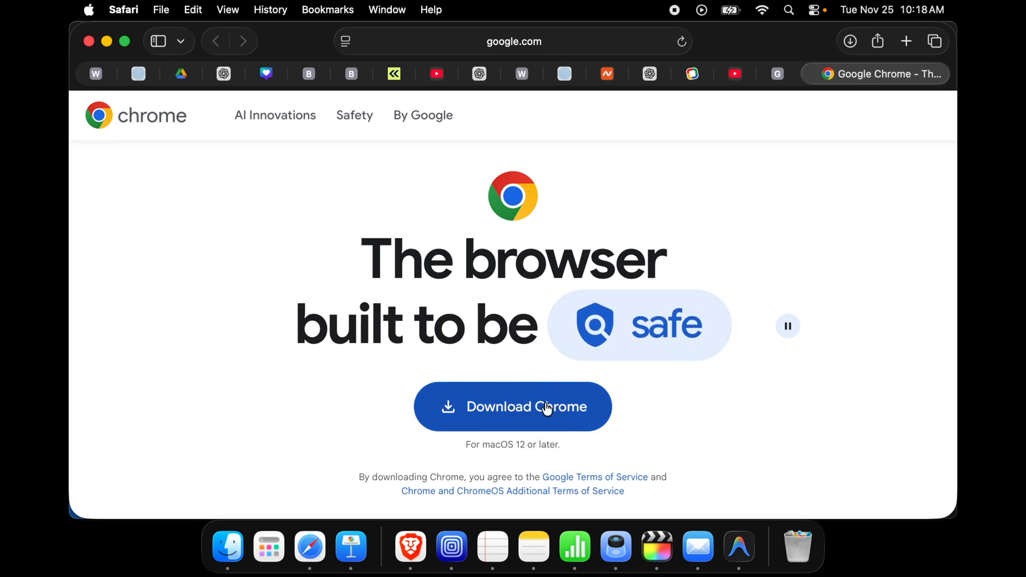
{"action": "double_click", "coordinate": [566, 406]}
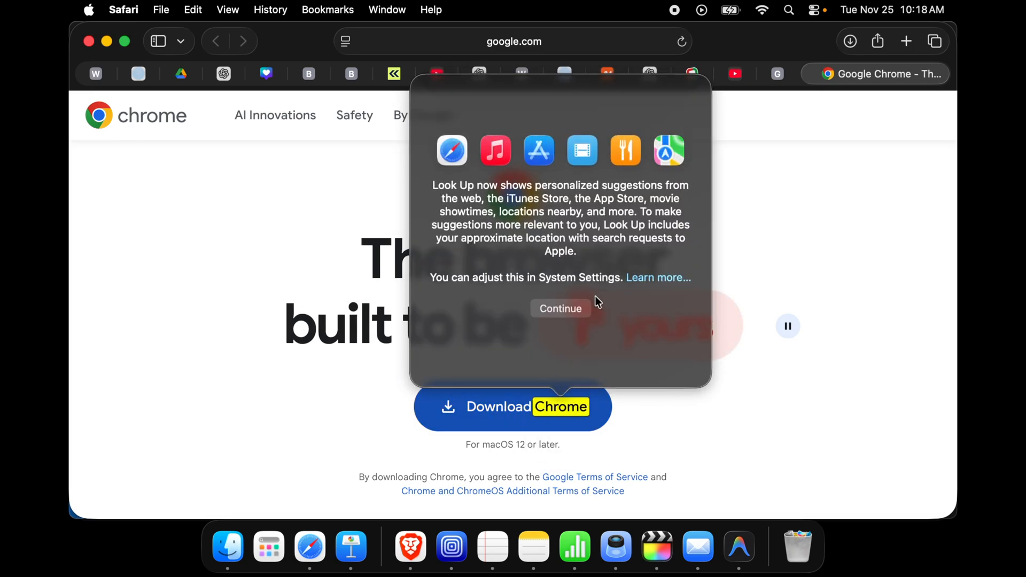
{"action": "left_click", "coordinate": [560, 308]}
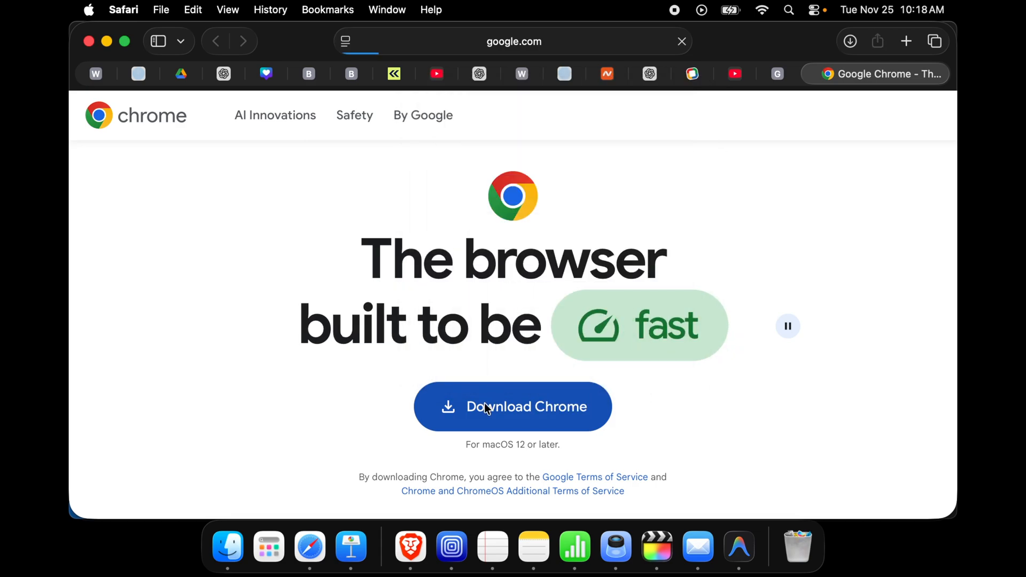
{"action": "left_click", "coordinate": [512, 406]}
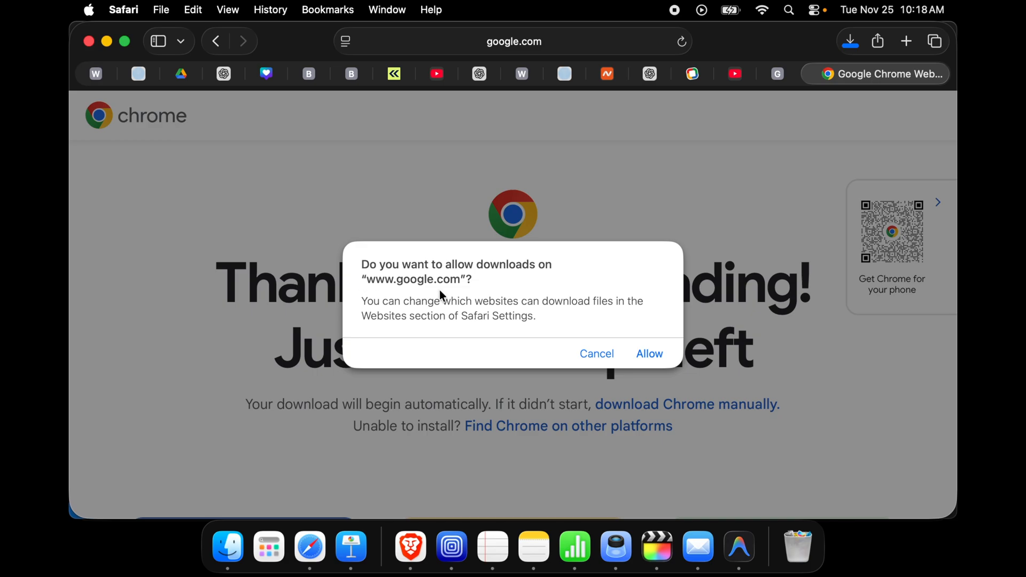
{"action": "mouse_move", "coordinate": [629, 333]}
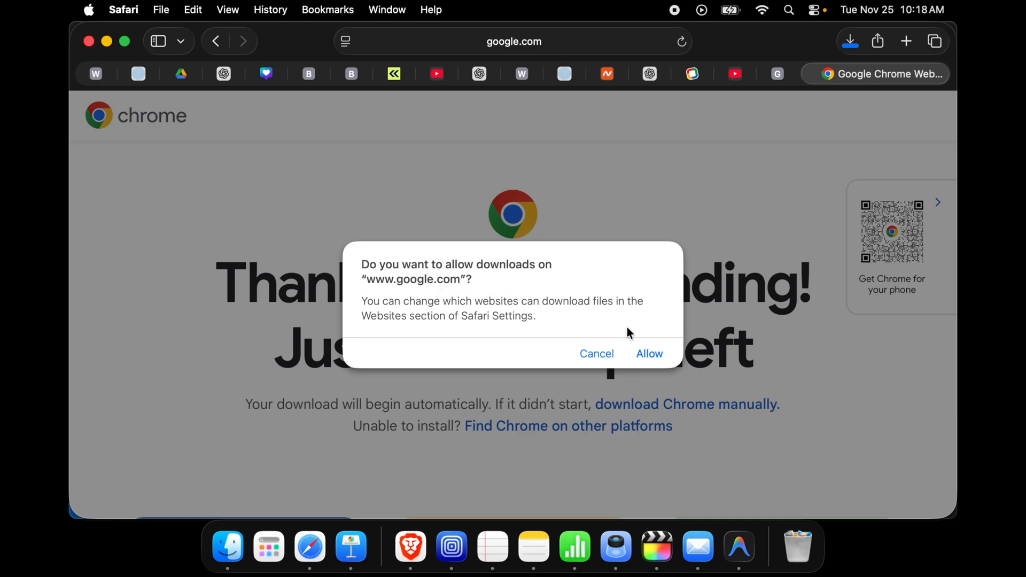
{"action": "left_click", "coordinate": [648, 354]}
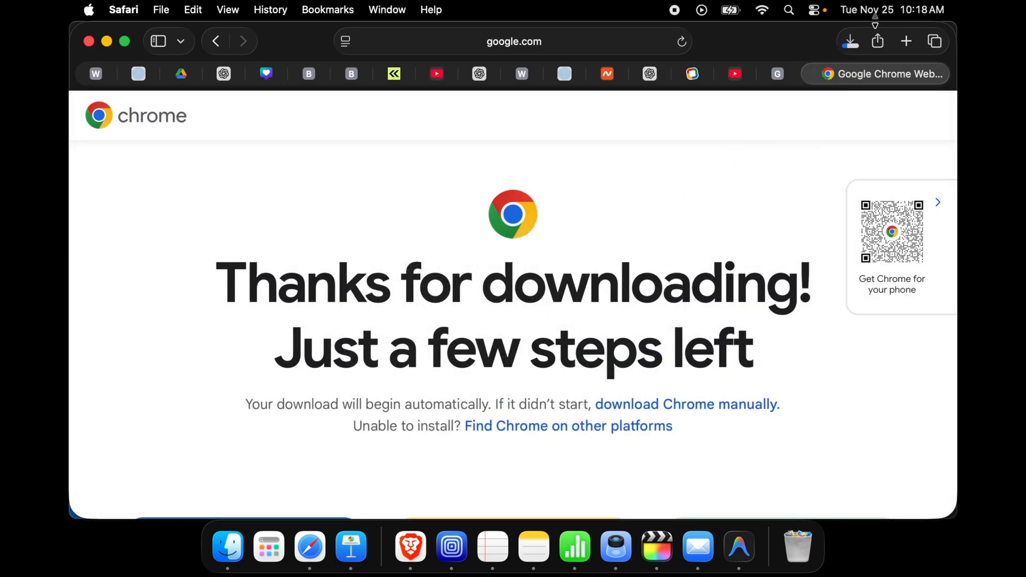
{"action": "mouse_move", "coordinate": [785, 104]}
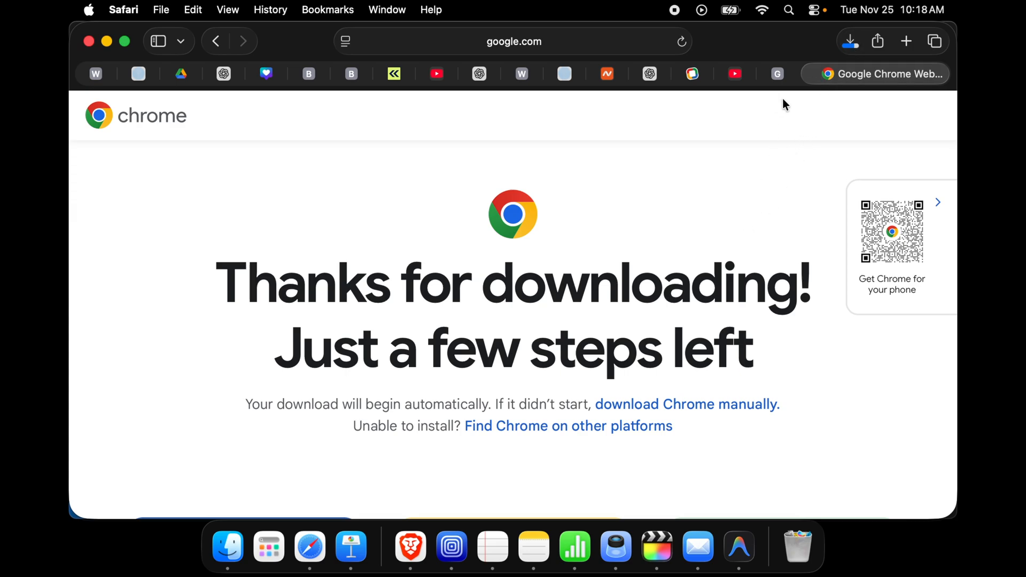
{"action": "mouse_move", "coordinate": [851, 41]}
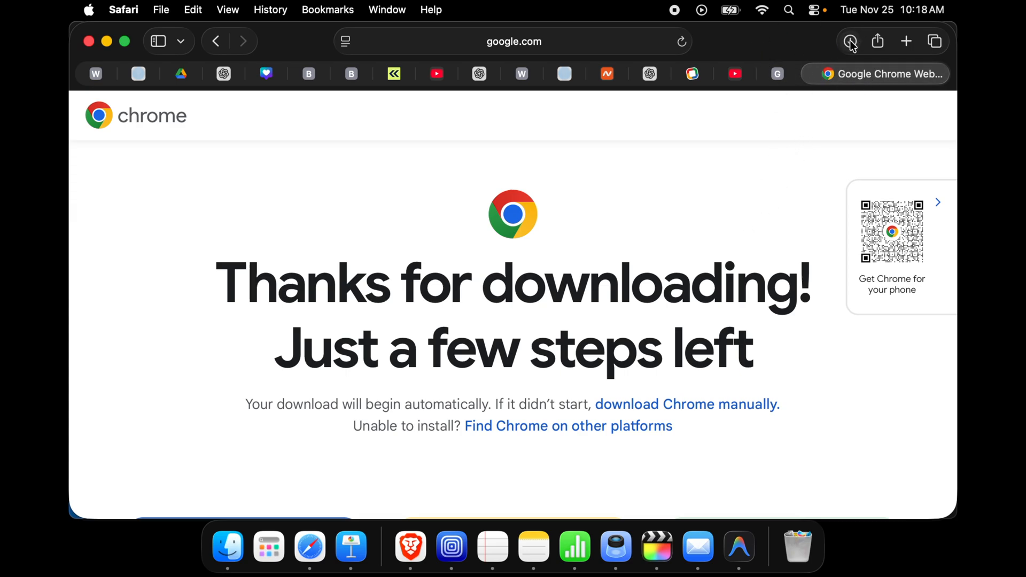
- Open googlechrome.dmg from Safari's downloads, install Chrome, and return to Antigravity
{"action": "left_click", "coordinate": [849, 41]}
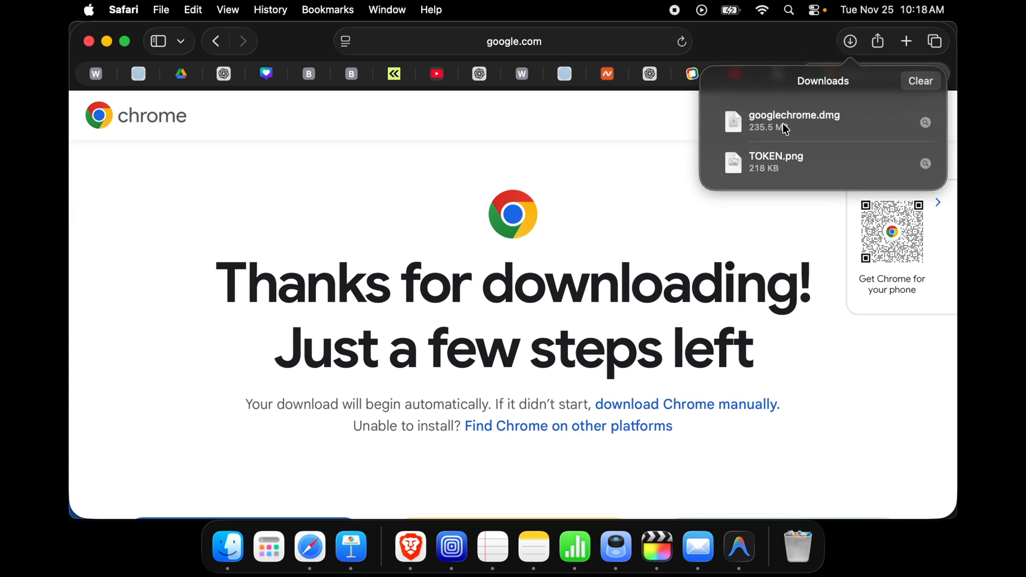
{"action": "left_click", "coordinate": [794, 122]}
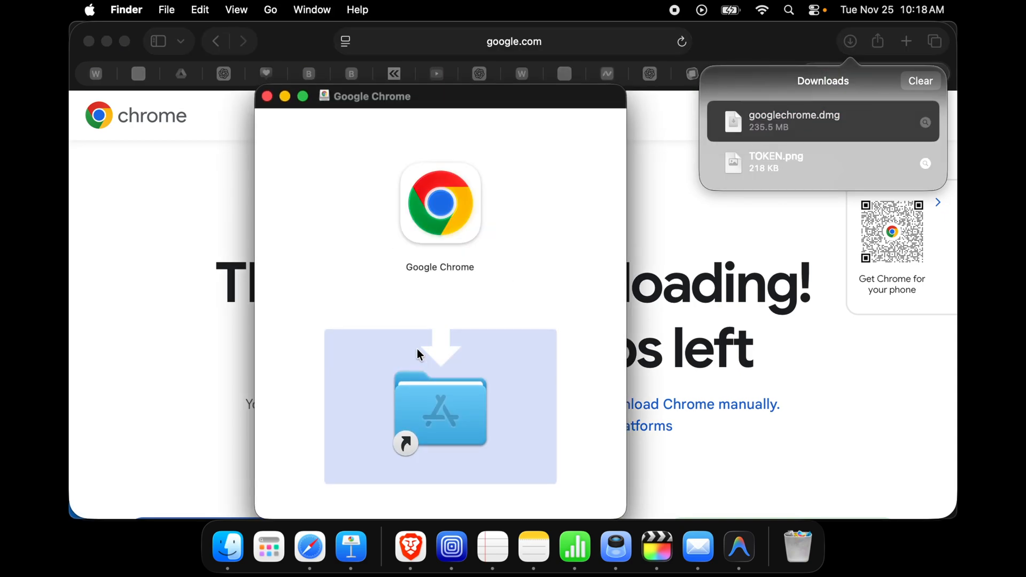
{"action": "mouse_move", "coordinate": [447, 198]}
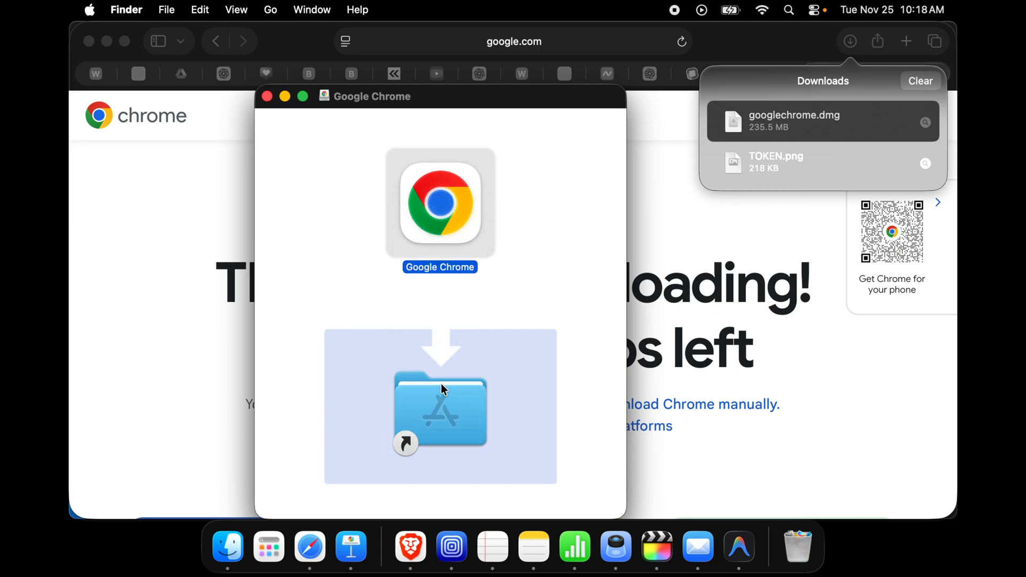
{"action": "mouse_move", "coordinate": [426, 365]}
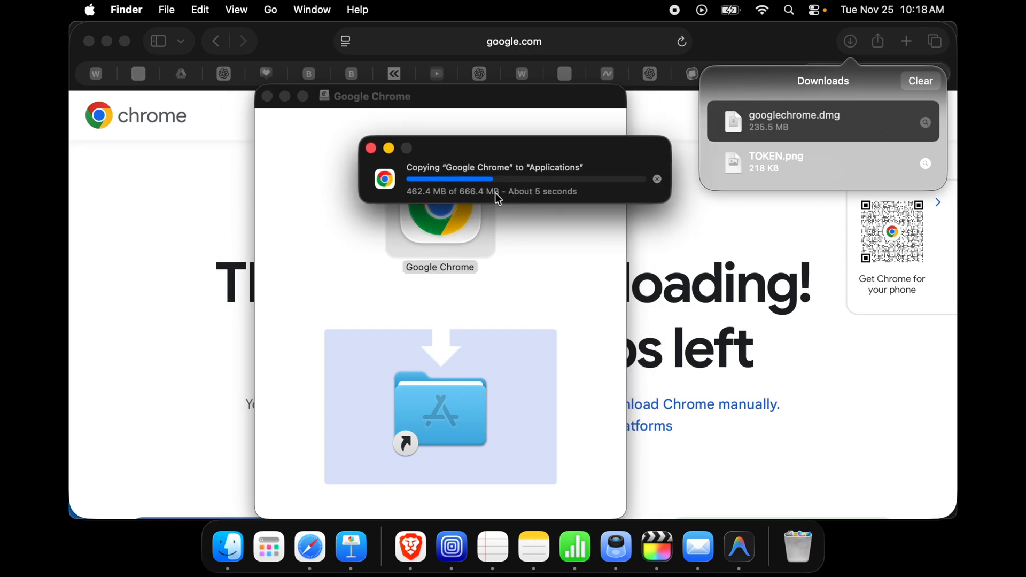
{"action": "left_click", "coordinate": [739, 546]}
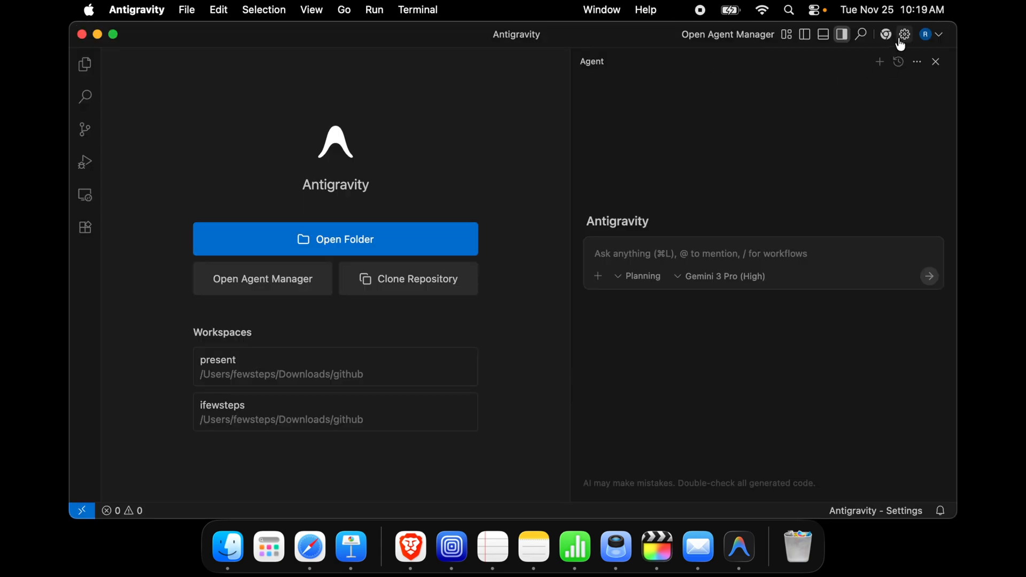
- Launch Chrome from Antigravity's title bar, approve its first open, and dismiss the notifications alert
{"action": "left_click", "coordinate": [885, 35]}
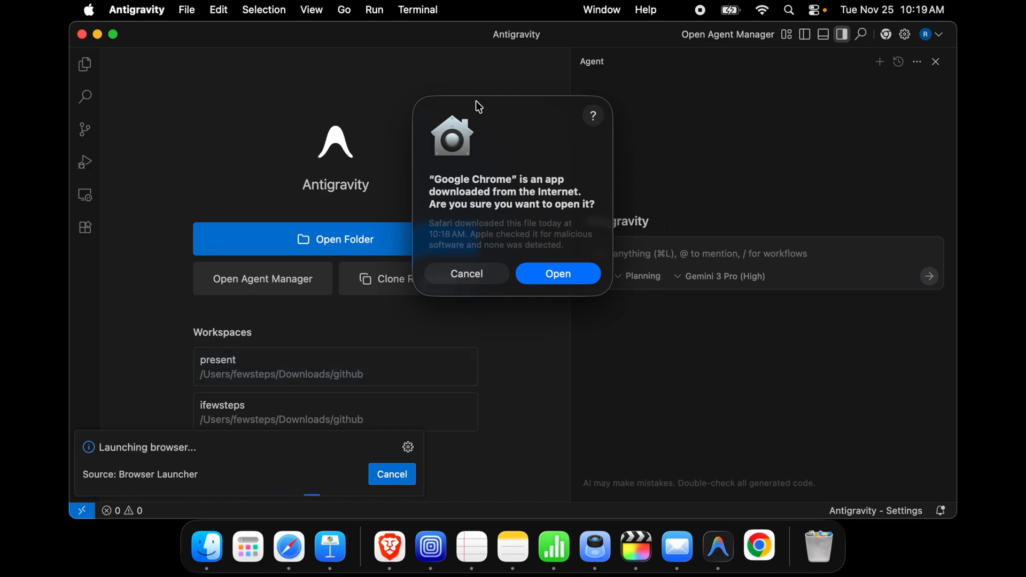
{"action": "mouse_move", "coordinate": [552, 198]}
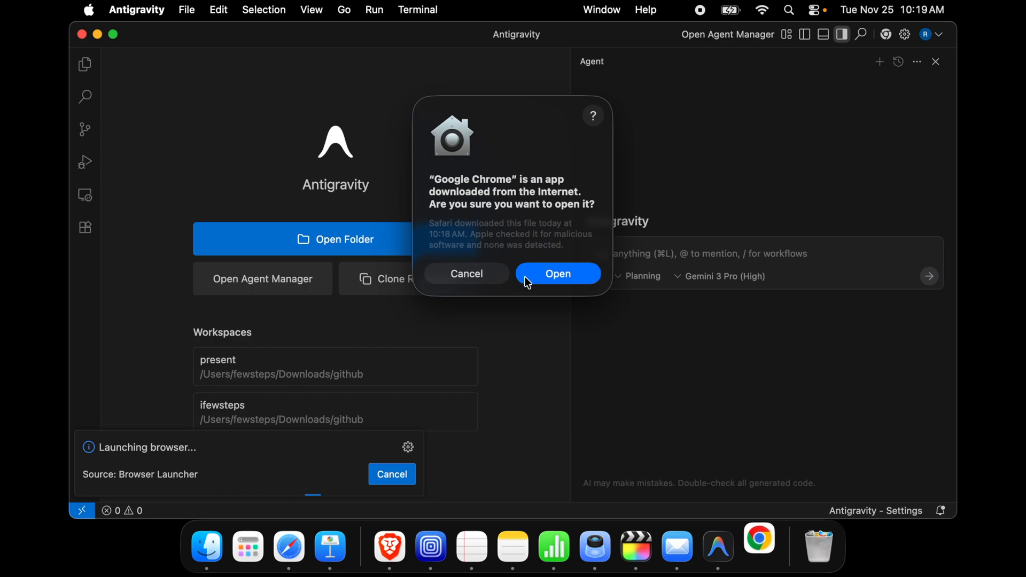
{"action": "left_click", "coordinate": [557, 273]}
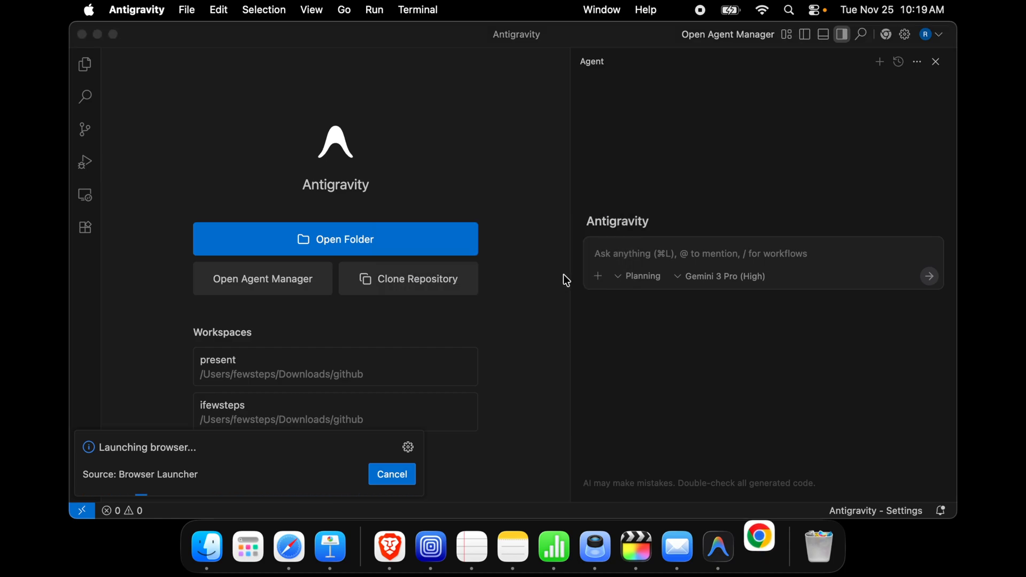
{"action": "left_click", "coordinate": [758, 546]}
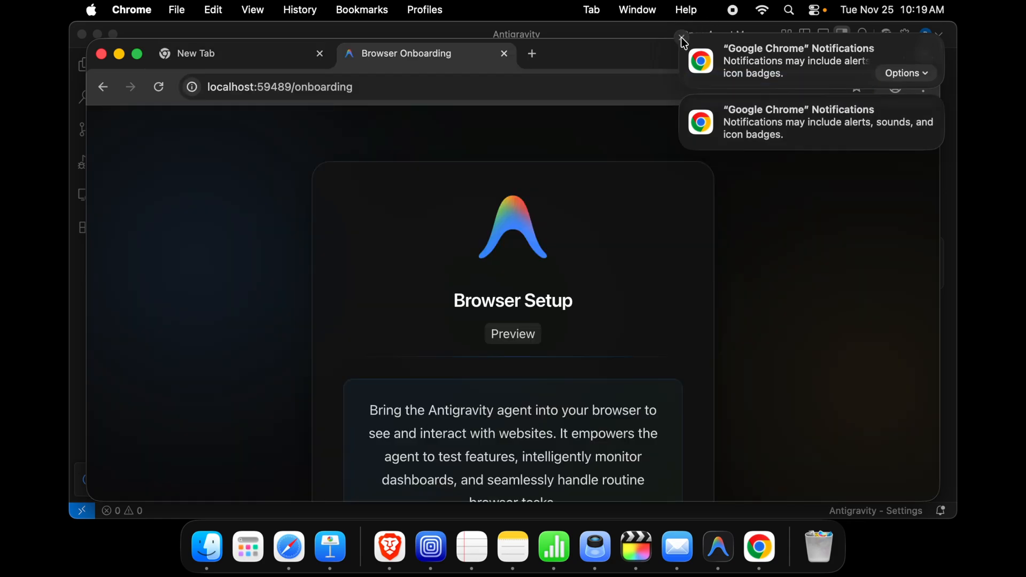
{"action": "left_click", "coordinate": [682, 38]}
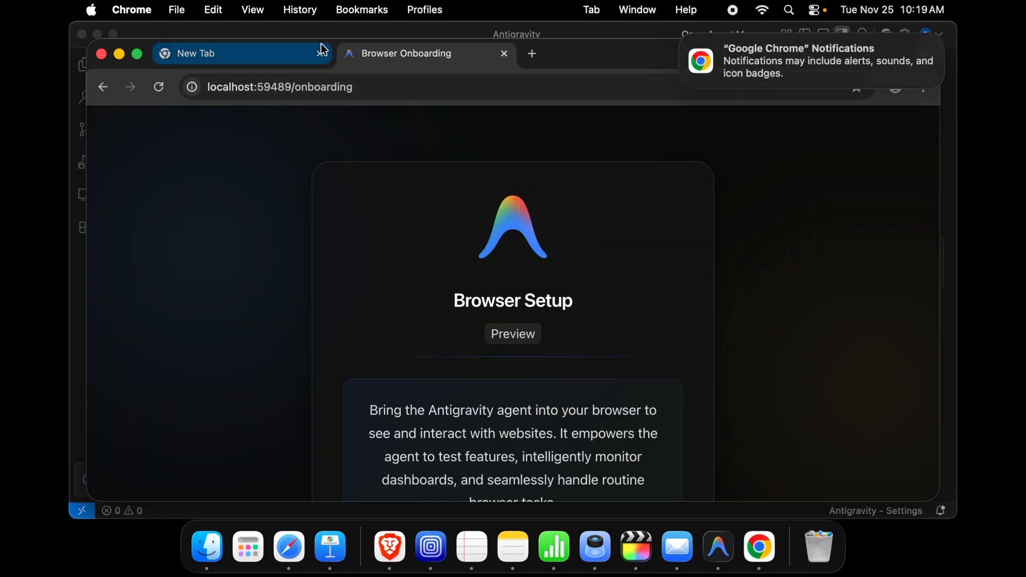
- Close the empty New Tab and scroll Browser Setup down to Install extension
{"action": "left_click", "coordinate": [321, 53]}
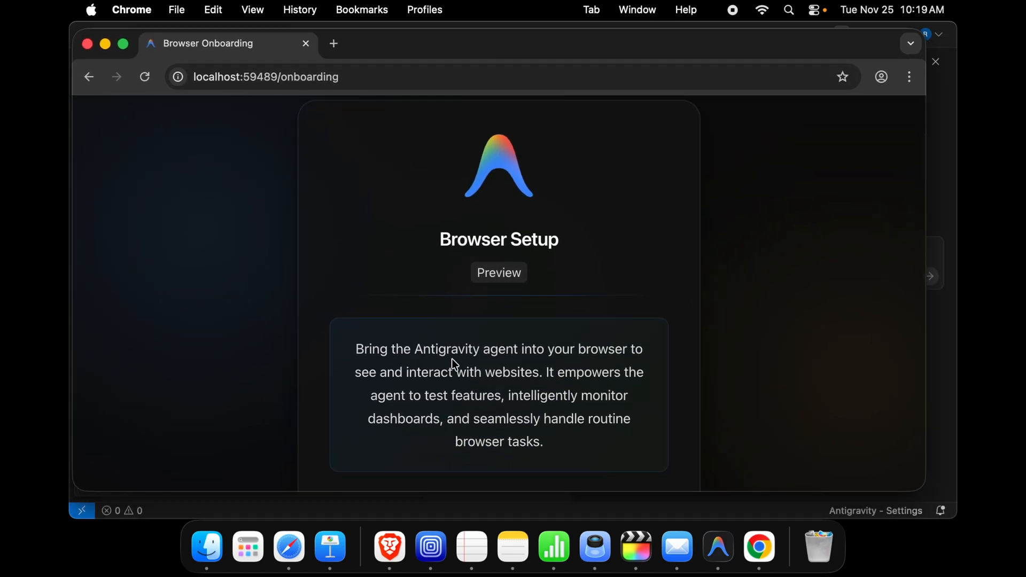
{"action": "mouse_move", "coordinate": [529, 365]}
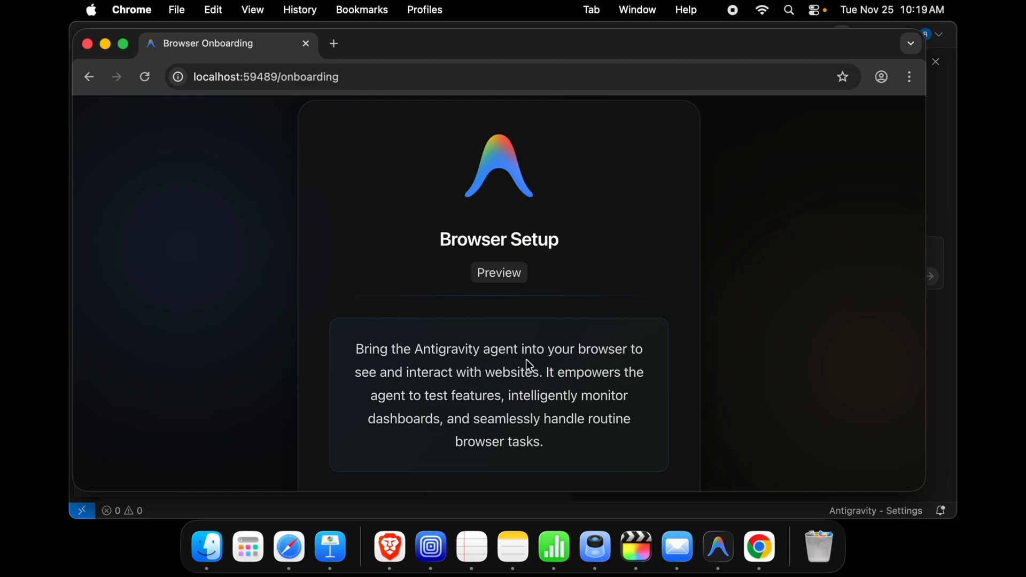
{"action": "scroll", "scroll_direction": "down", "scroll_amount": 3}
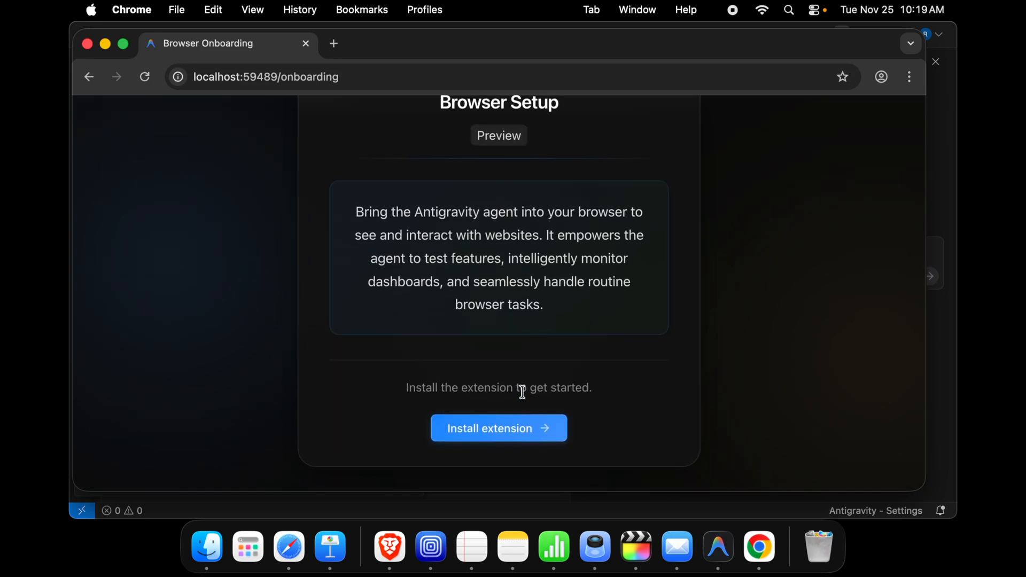
{"action": "mouse_move", "coordinate": [490, 465]}
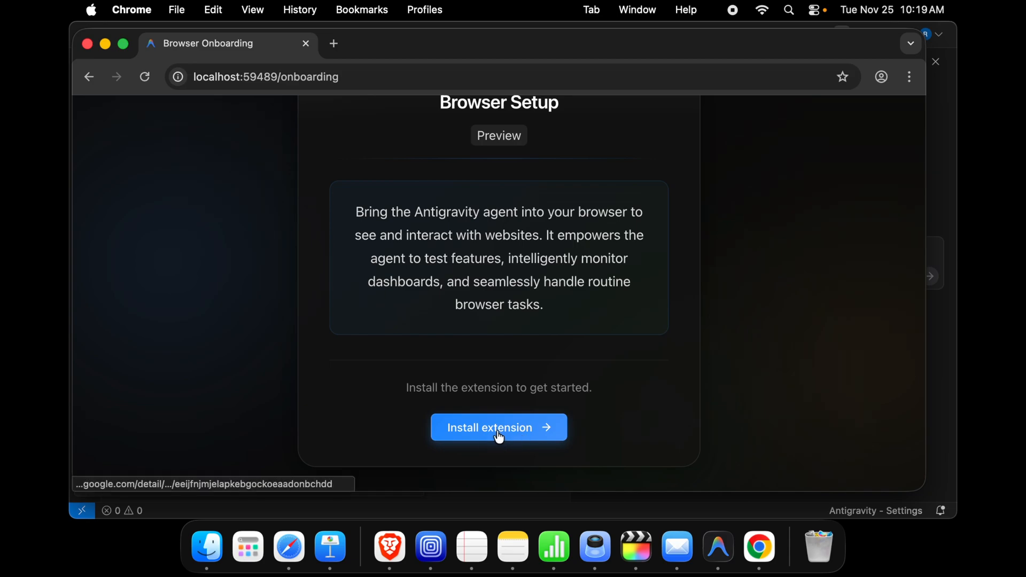
- Add the Antigravity Browser Extension to Chrome from its Web Store page and confirm
{"action": "left_click", "coordinate": [498, 428]}
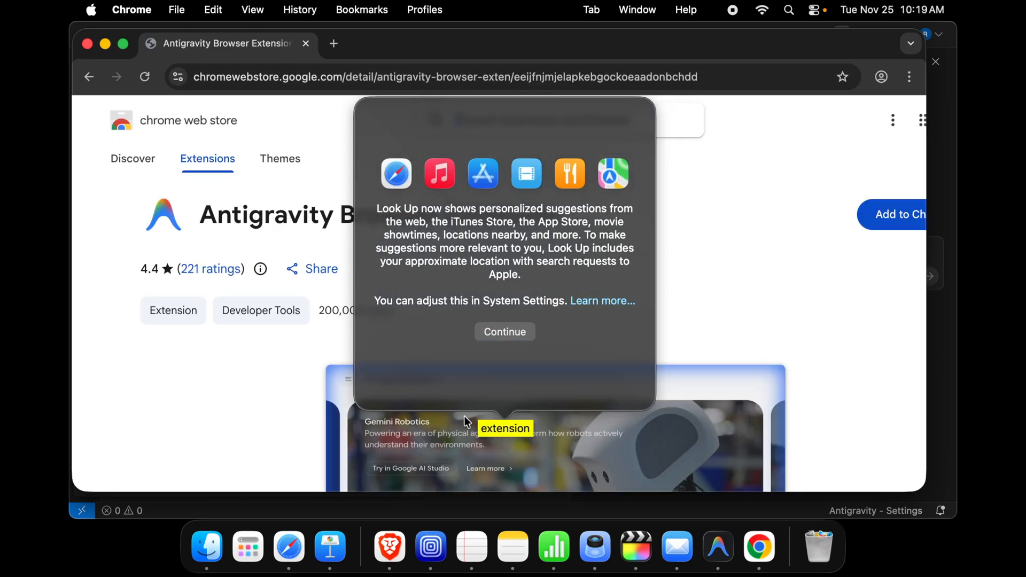
{"action": "left_click", "coordinate": [504, 332]}
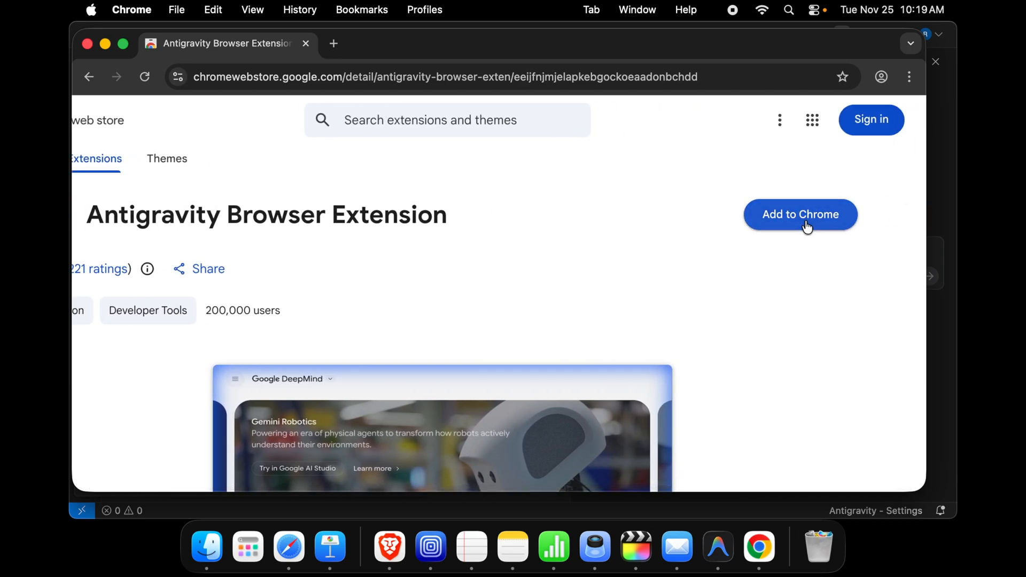
{"action": "left_click", "coordinate": [800, 214]}
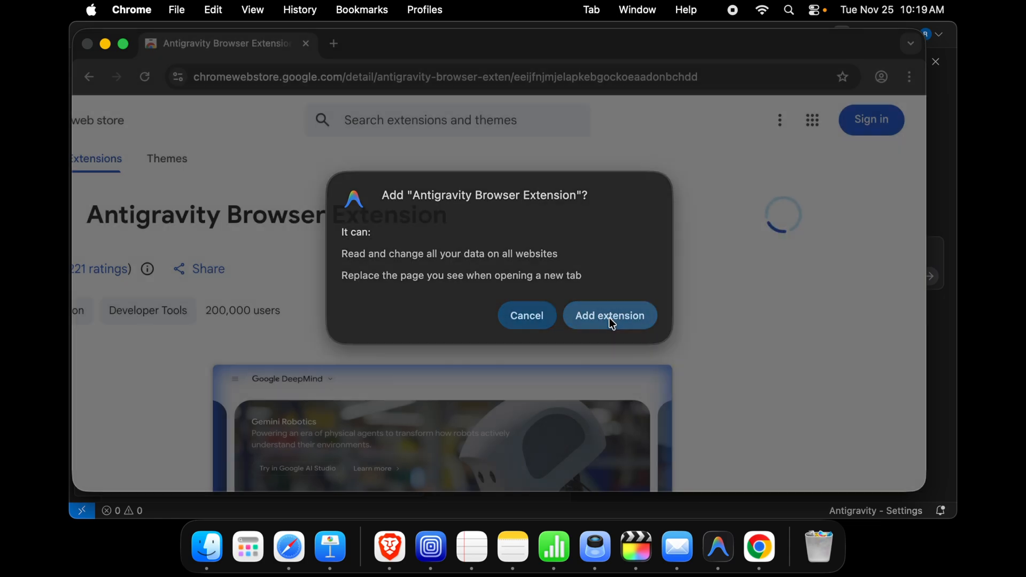
{"action": "left_click", "coordinate": [610, 315]}
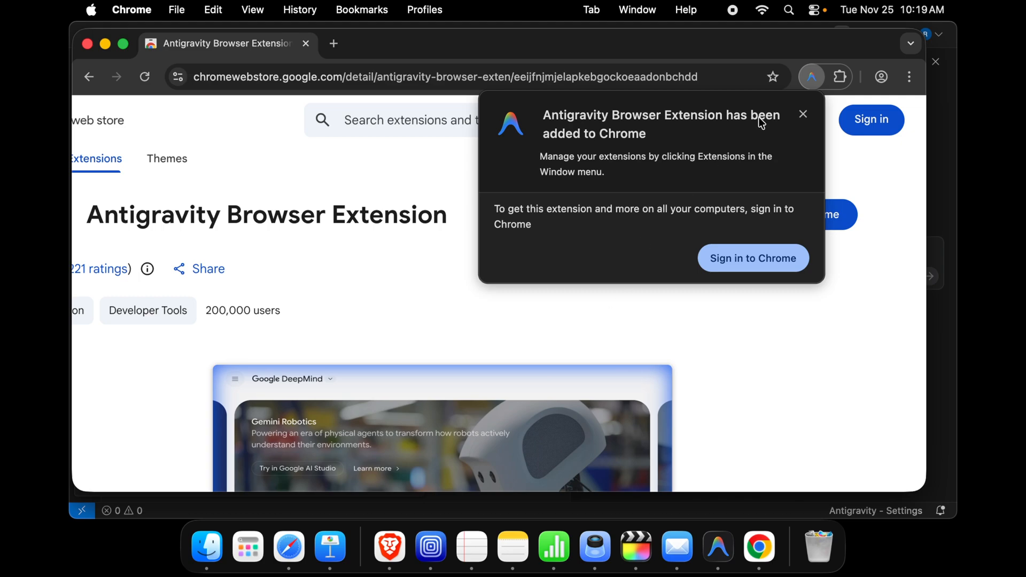
{"action": "mouse_move", "coordinate": [603, 137]}
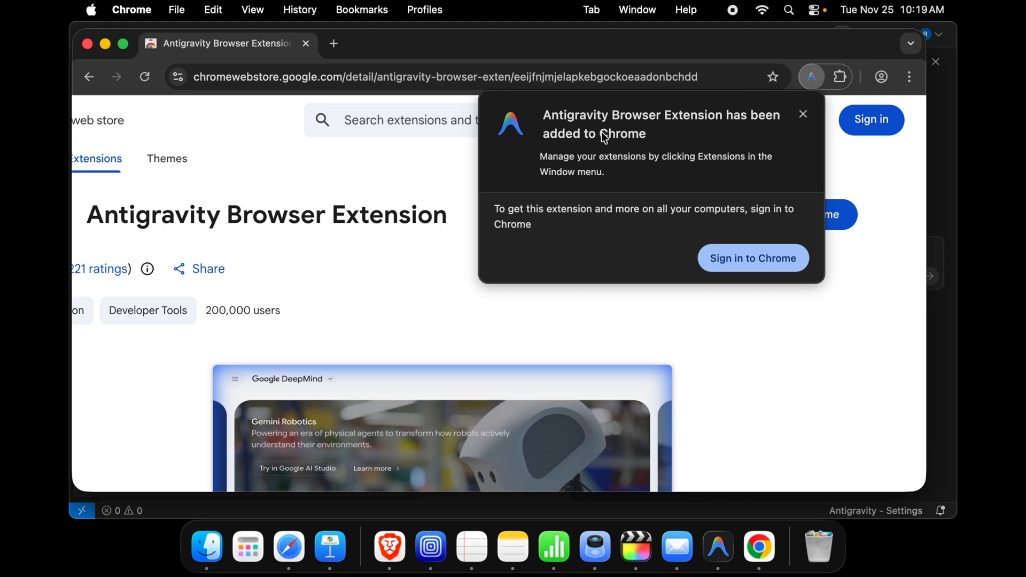
{"action": "mouse_move", "coordinate": [603, 151]}
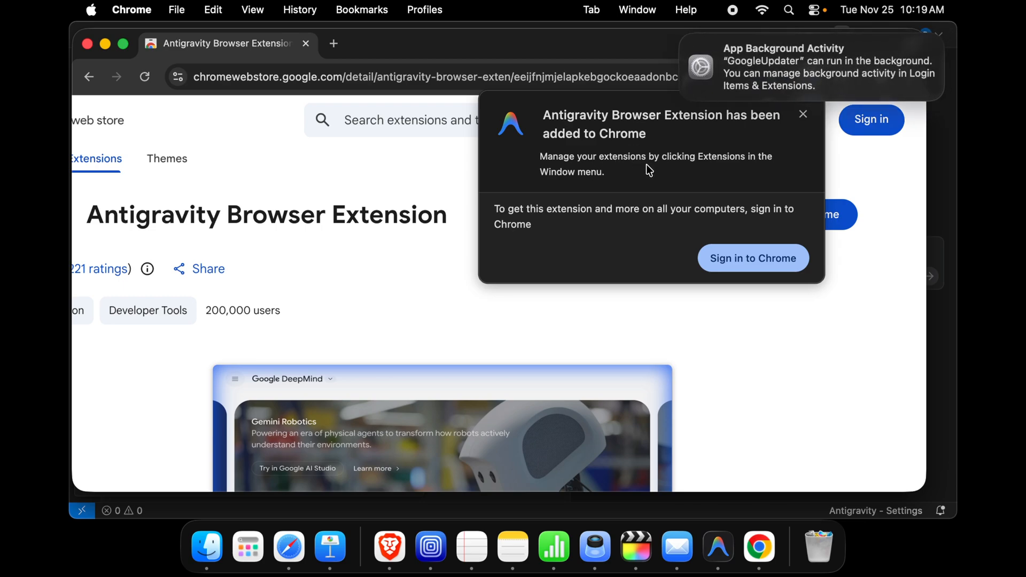
{"action": "mouse_move", "coordinate": [607, 189]}
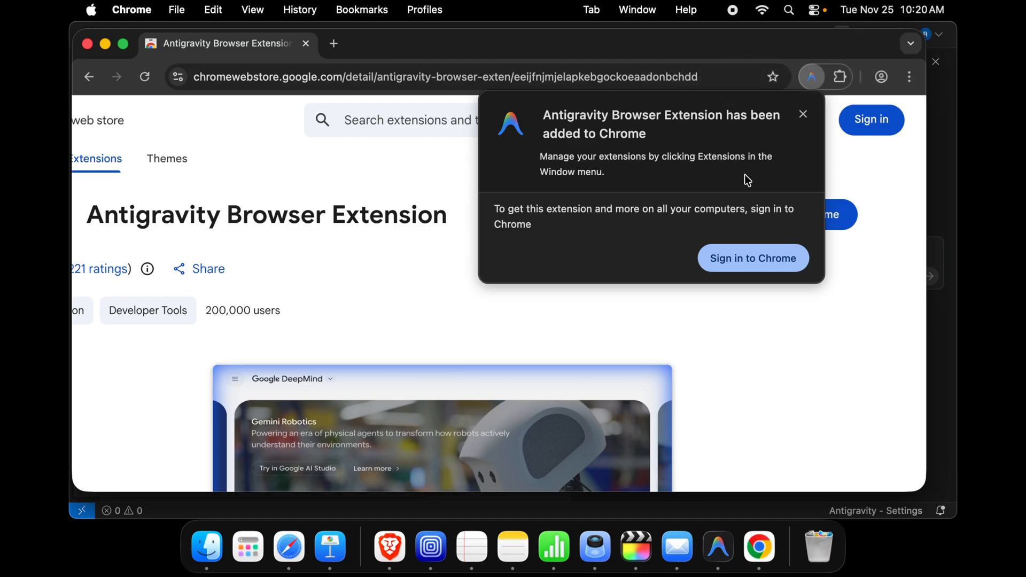
- Close the Web Store tab and scroll down the Browser Setup onboarding page
{"action": "left_click", "coordinate": [802, 114]}
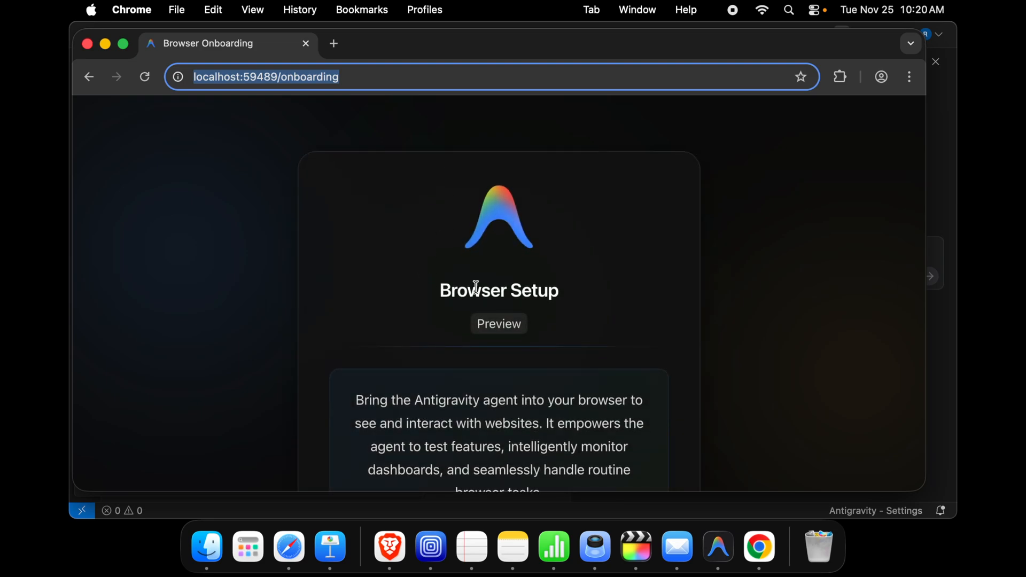
{"action": "mouse_move", "coordinate": [502, 282]}
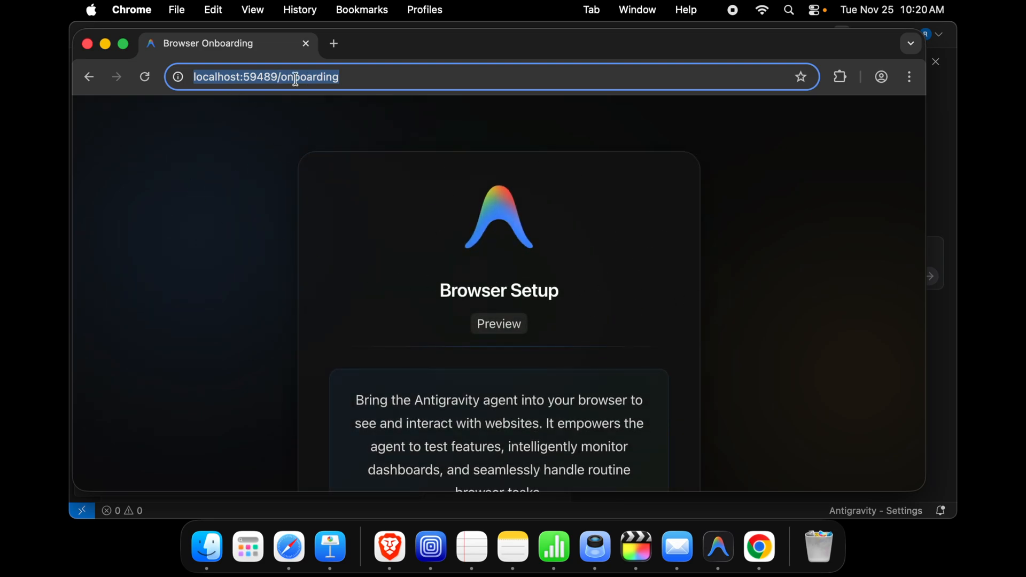
{"action": "scroll", "scroll_direction": "down", "scroll_amount": 3}
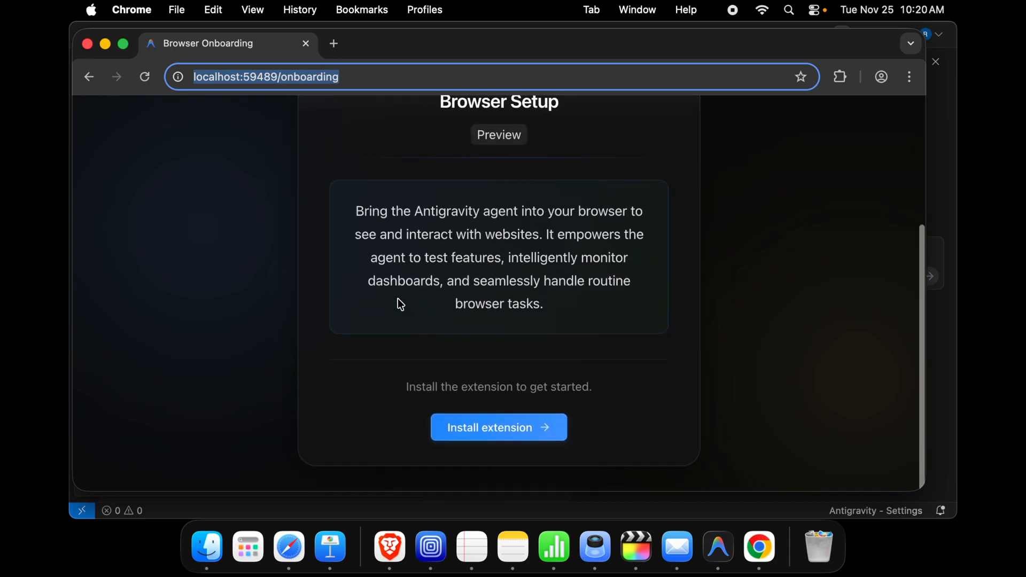